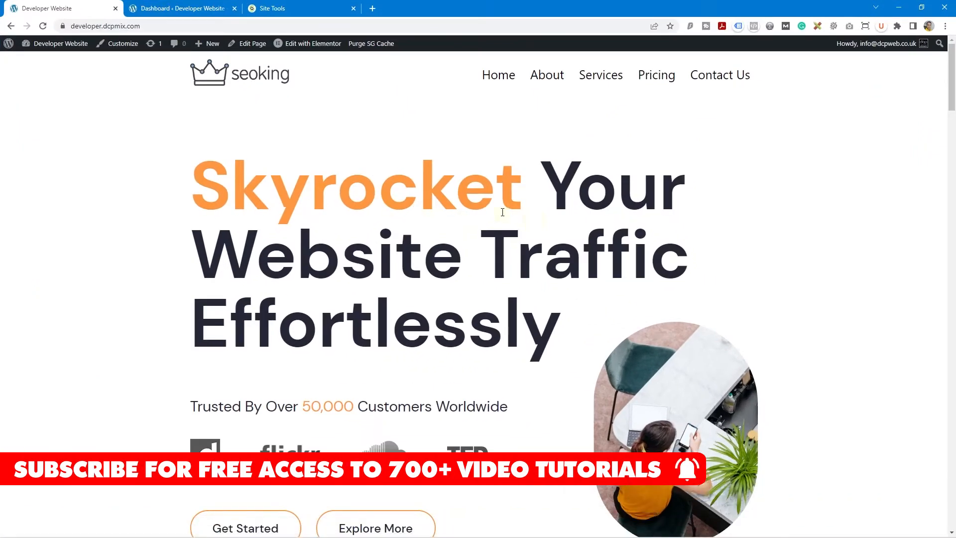
{"action": "mouse_move", "coordinate": [302, 217]}
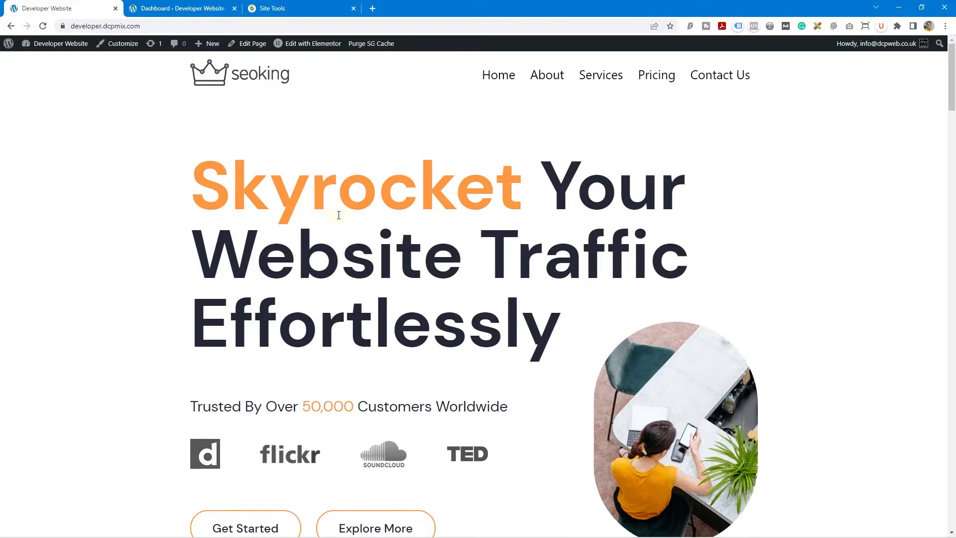
{"action": "mouse_move", "coordinate": [546, 75]}
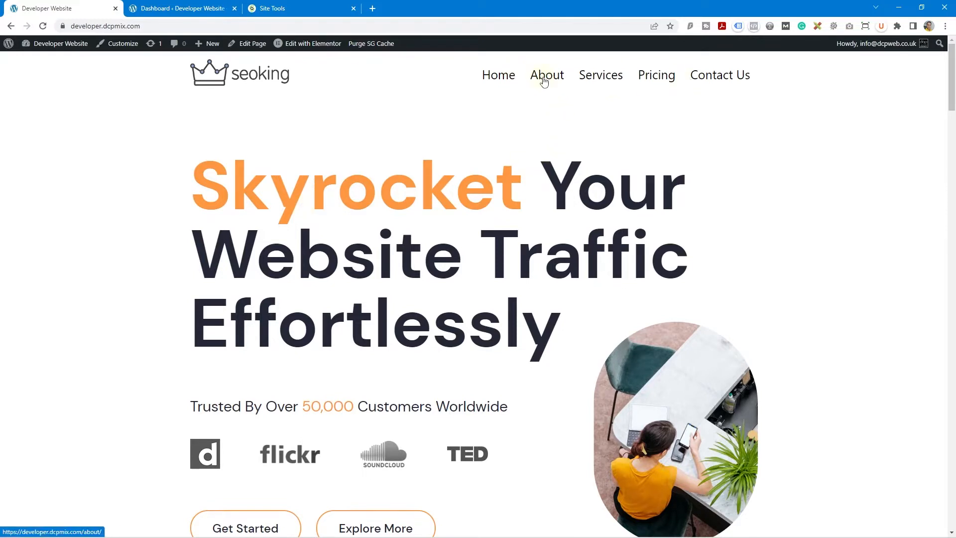
Open the About page from the site's top navigation menu.
{"action": "left_click", "coordinate": [546, 75]}
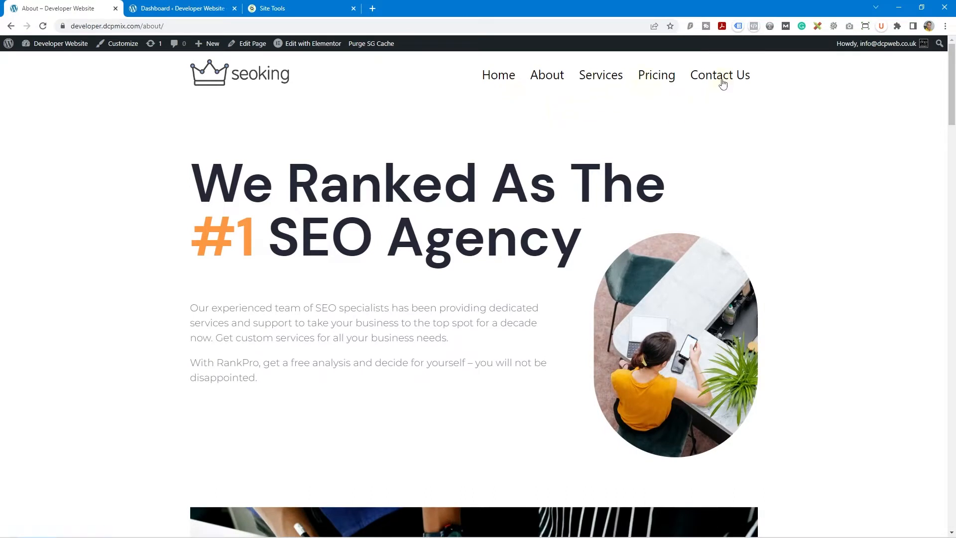
{"action": "mouse_move", "coordinate": [546, 76]}
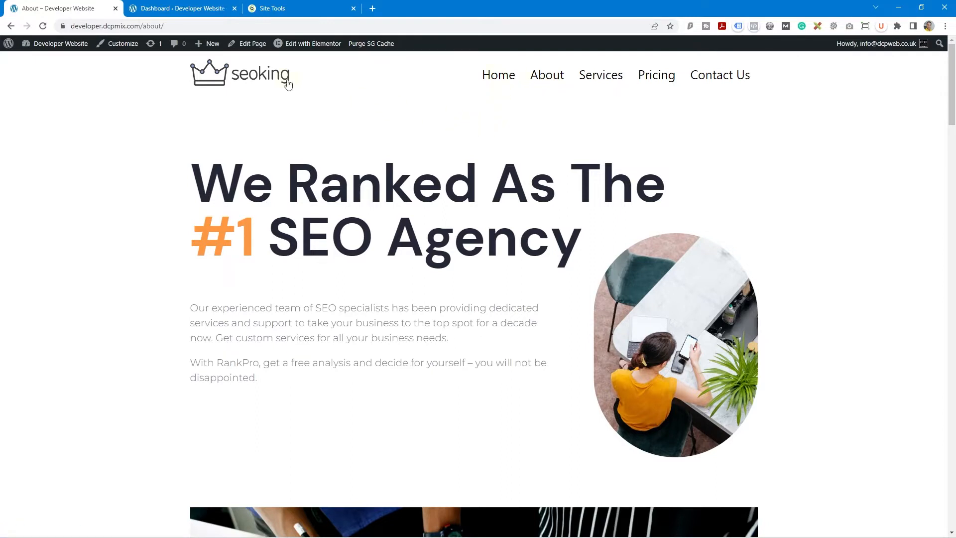
{"action": "left_click", "coordinate": [114, 26]}
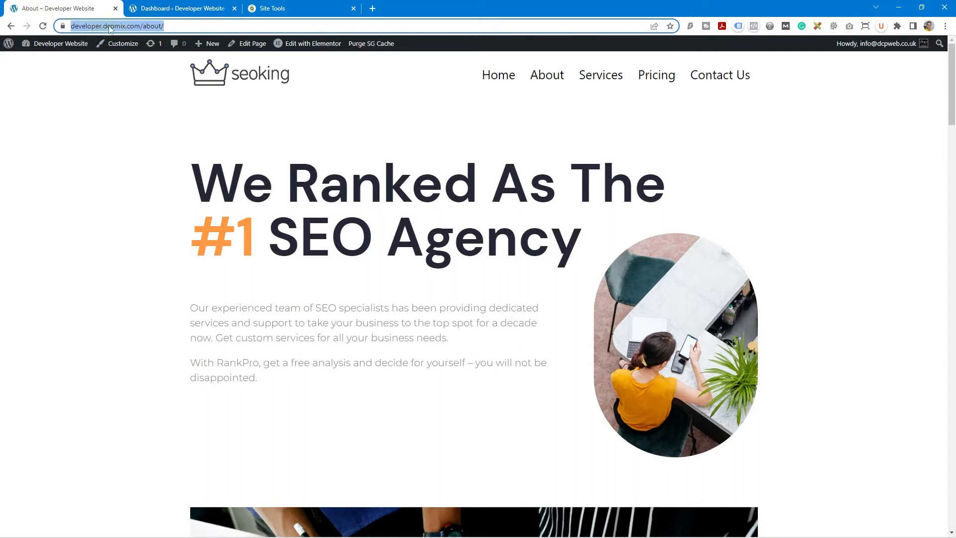
{"action": "left_click", "coordinate": [138, 525]}
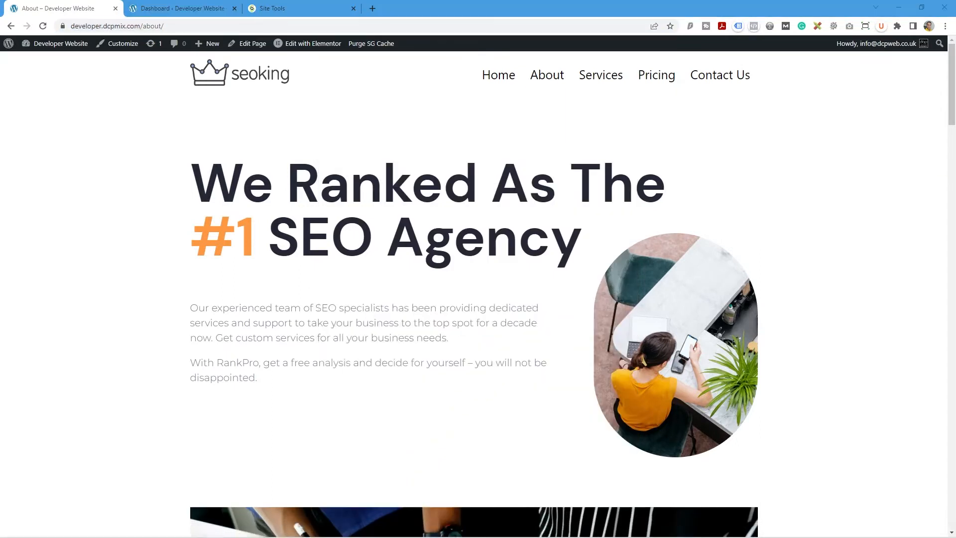
{"action": "type", "text": "https://developer.dcpmix.com/about/"}
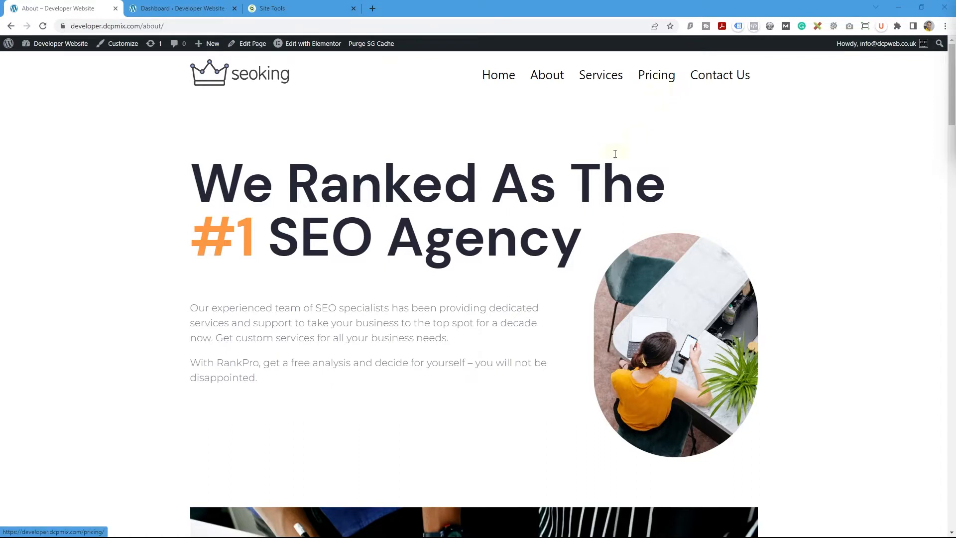
{"action": "mouse_move", "coordinate": [547, 76]}
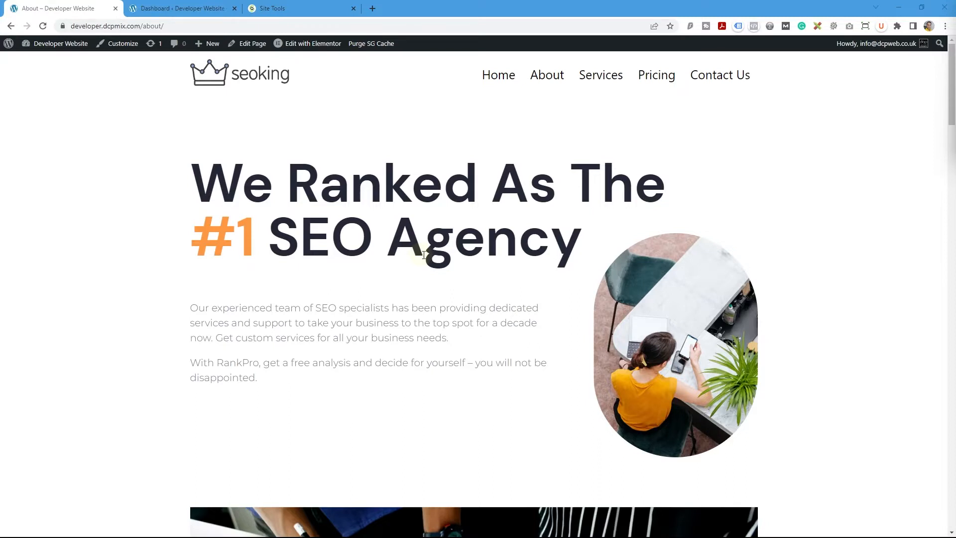
{"action": "mouse_move", "coordinate": [547, 74]}
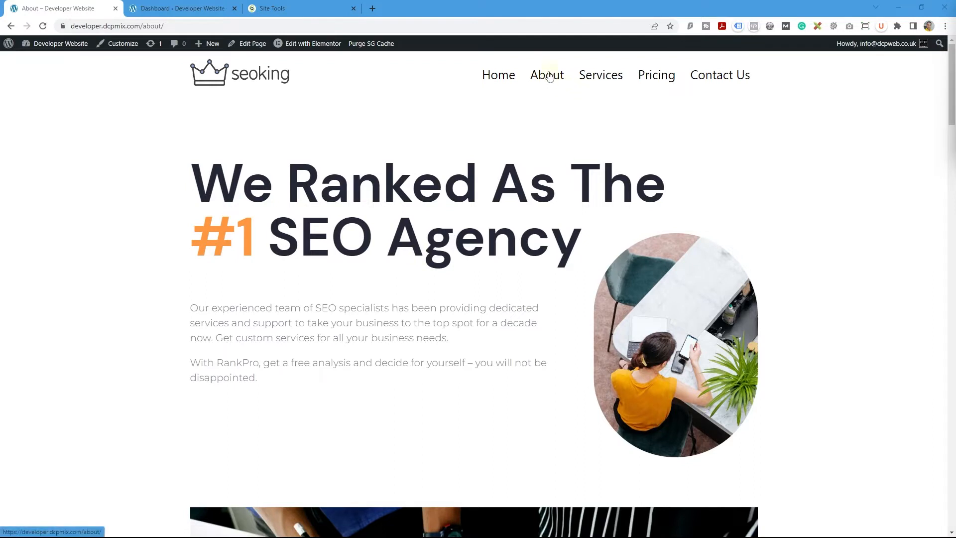
{"action": "mouse_move", "coordinate": [498, 75]}
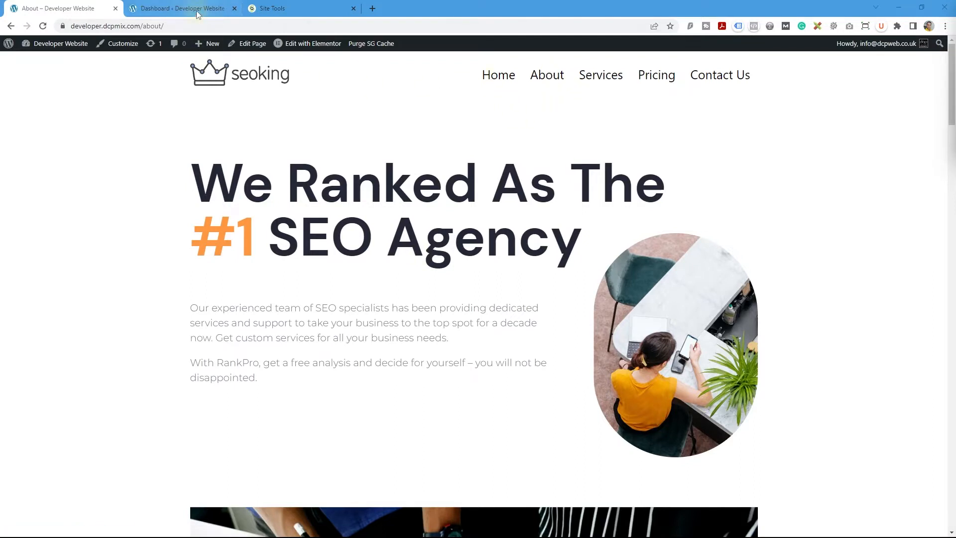
Search for '301' under Plugins > Add New in the admin dashboard.
{"action": "left_click", "coordinate": [179, 8]}
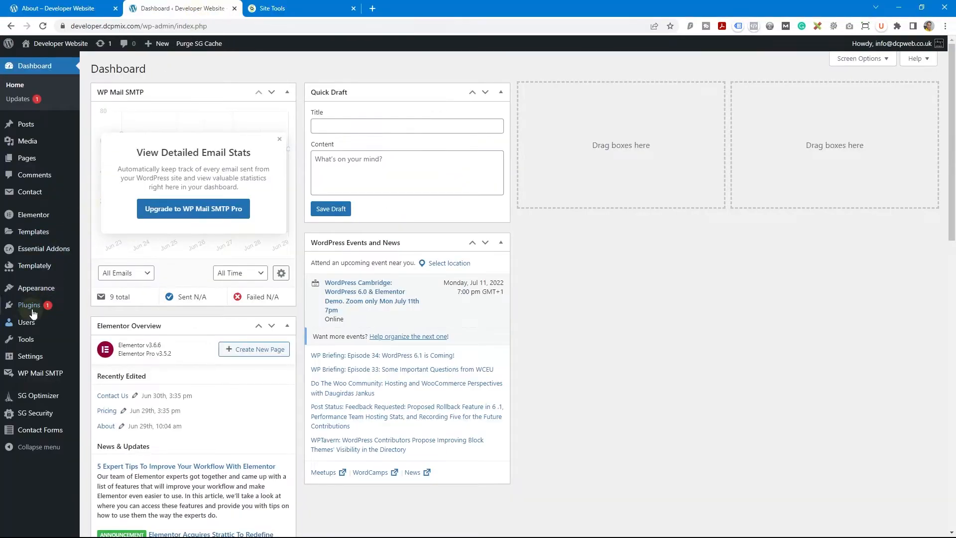
{"action": "left_click", "coordinate": [29, 304]}
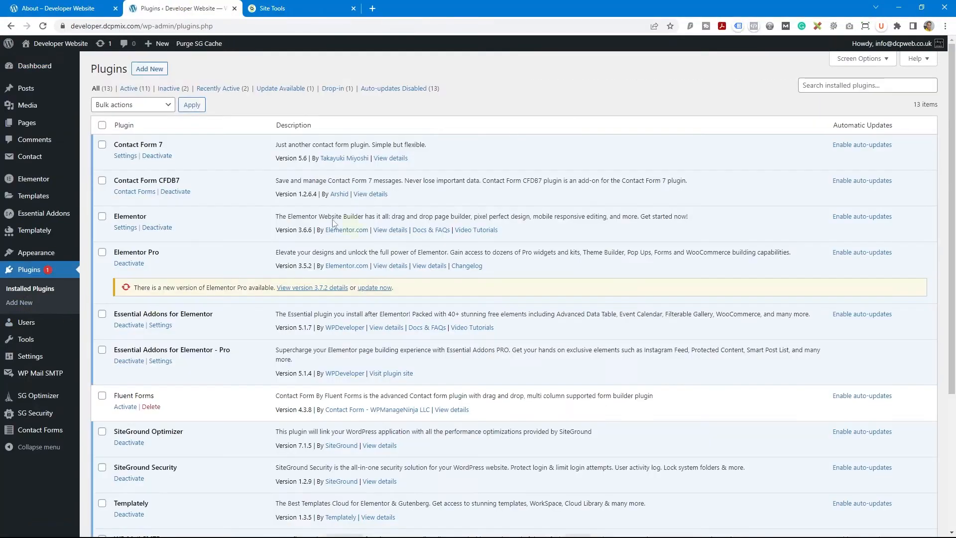
{"action": "left_click", "coordinate": [149, 69]}
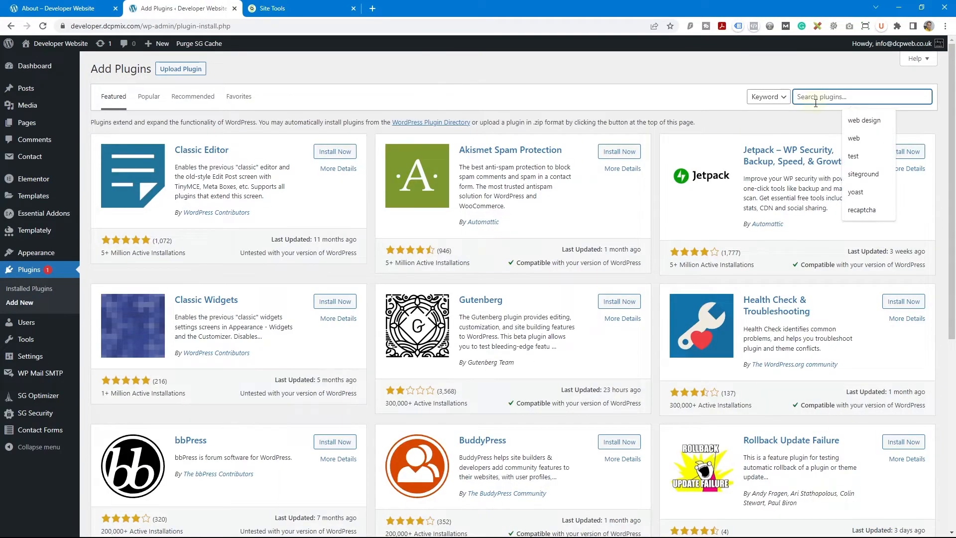
{"action": "type", "text": "301"}
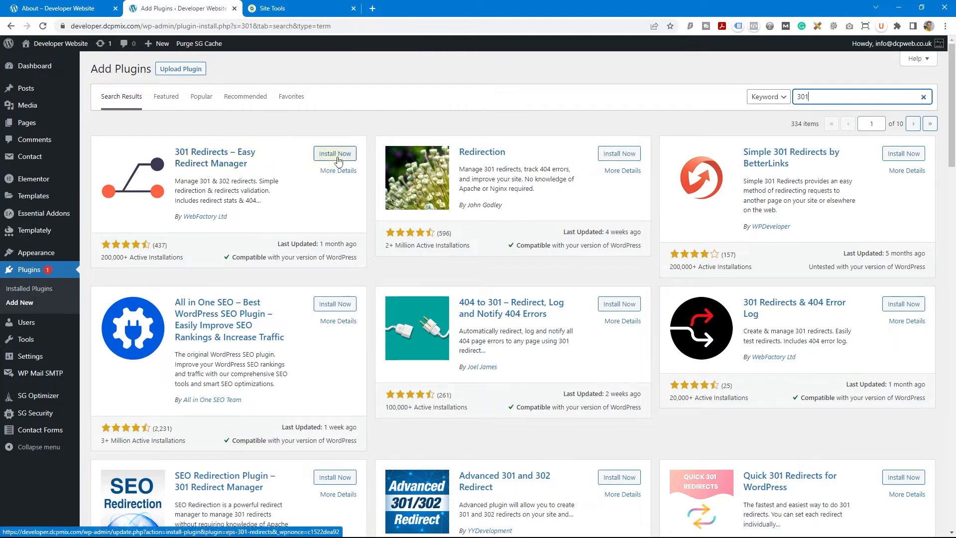
Install and activate 301 Redirects – Easy Redirect Manager, and dismiss its welcome notice.
{"action": "left_click", "coordinate": [335, 153]}
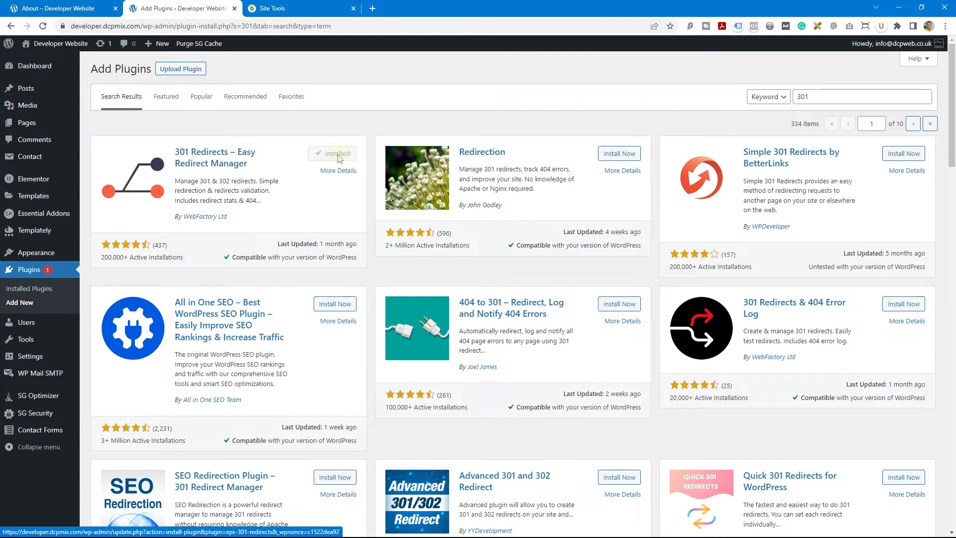
{"action": "left_click", "coordinate": [339, 153]}
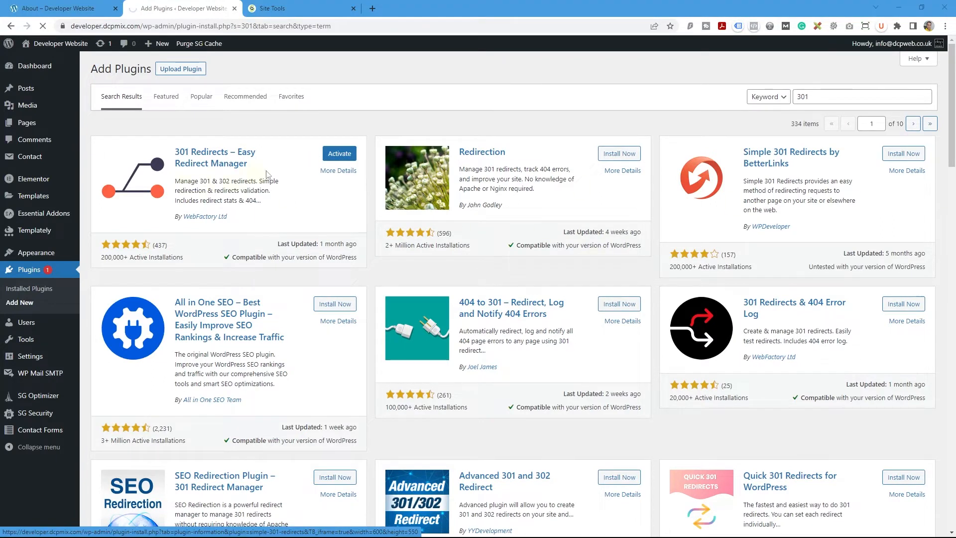
{"action": "left_click", "coordinate": [340, 153]}
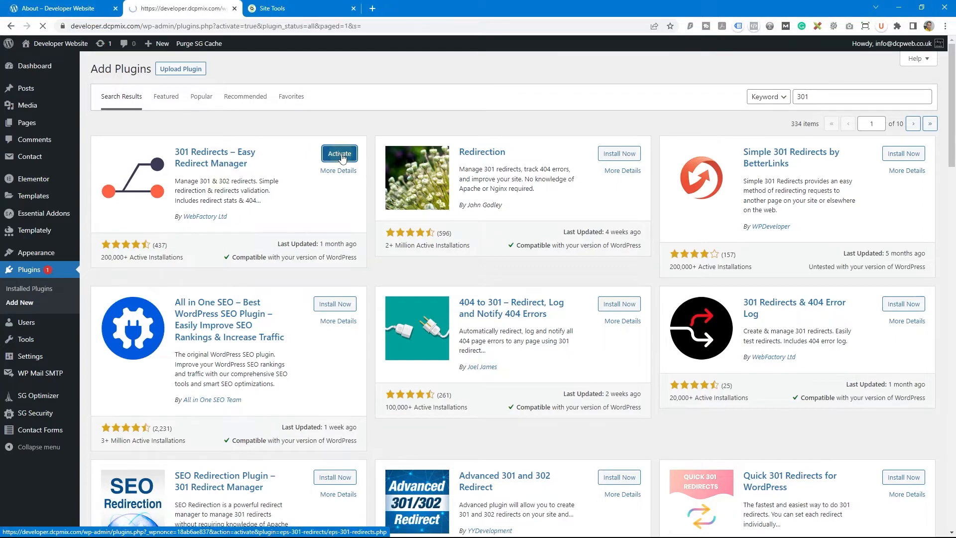
{"action": "left_click", "coordinate": [340, 153]}
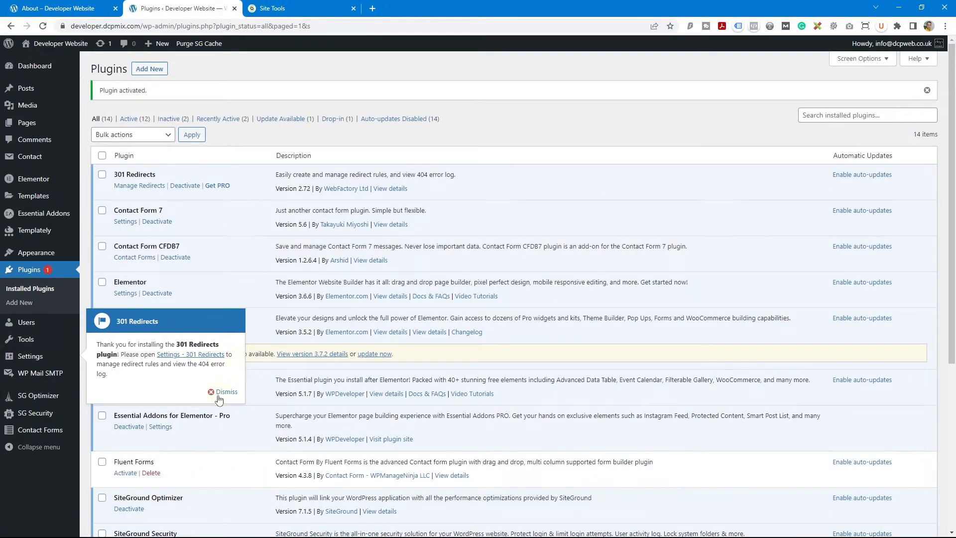
{"action": "left_click", "coordinate": [212, 391]}
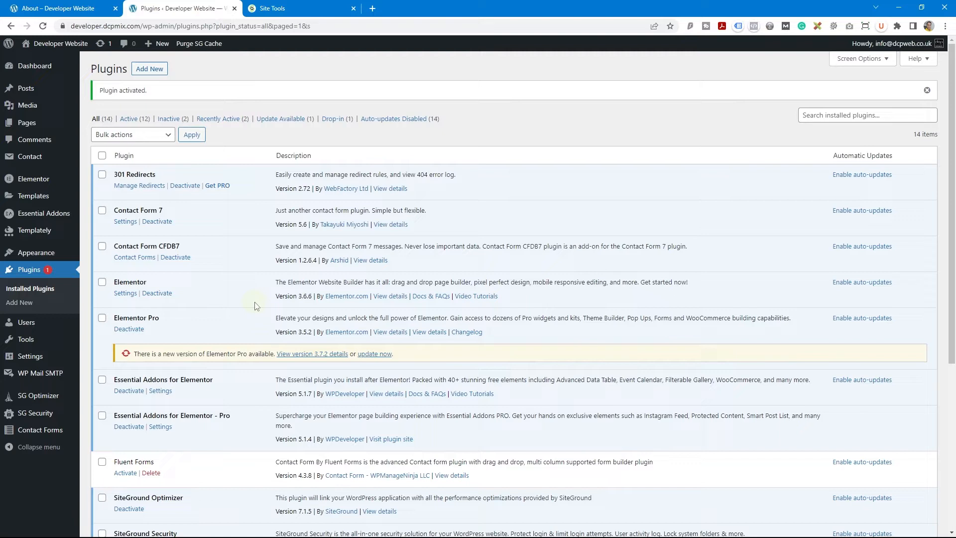
{"action": "mouse_move", "coordinate": [150, 341]}
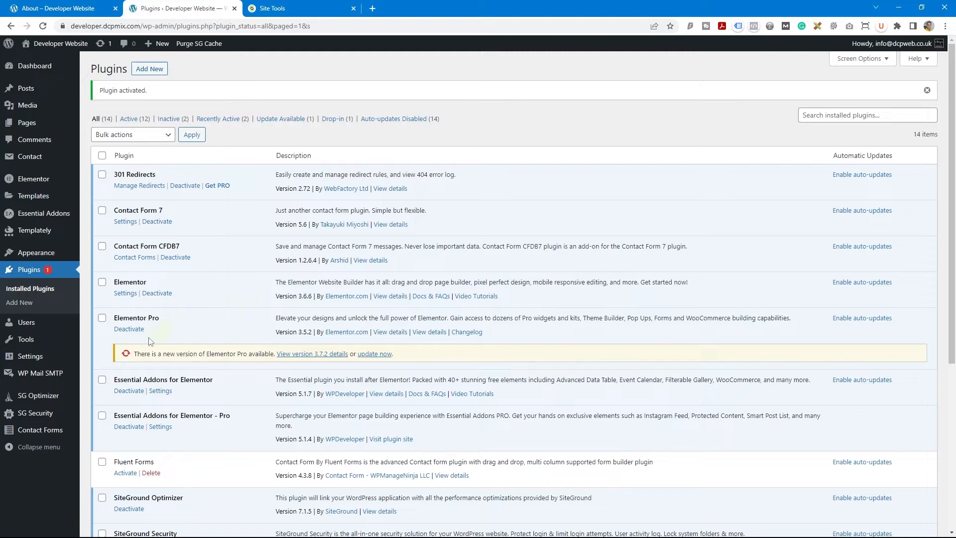
{"action": "mouse_move", "coordinate": [30, 356]}
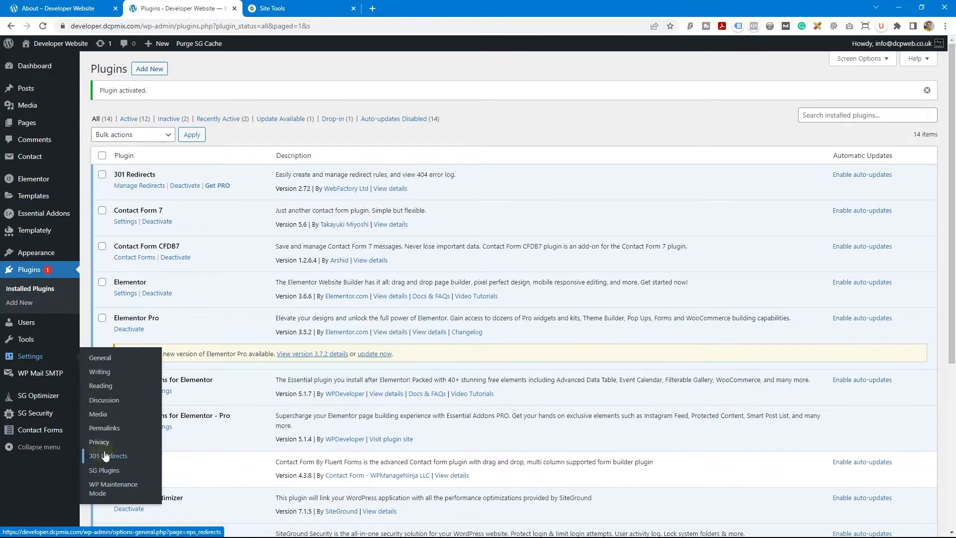
Open Settings > 301 Redirects and close the PRO pricing popup.
{"action": "left_click", "coordinate": [108, 456]}
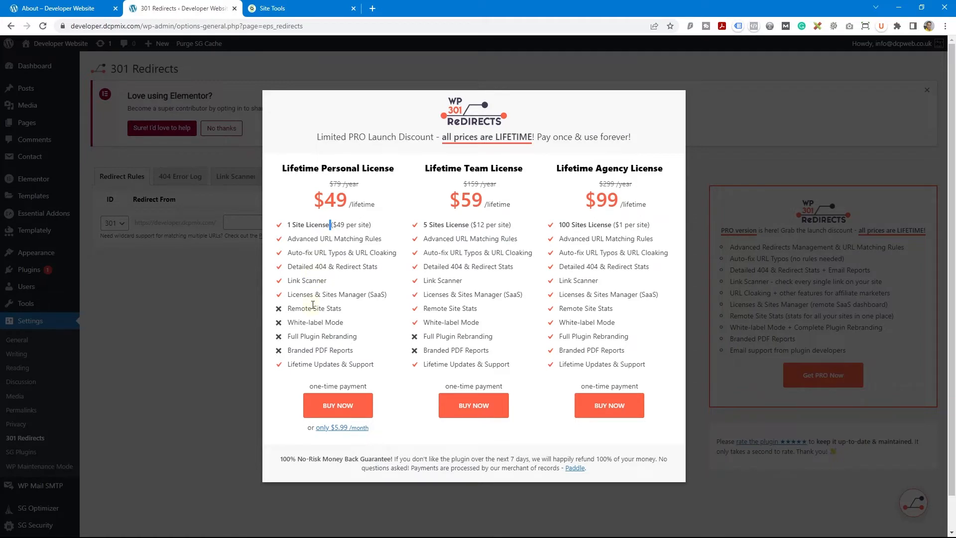
{"action": "mouse_move", "coordinate": [473, 361]}
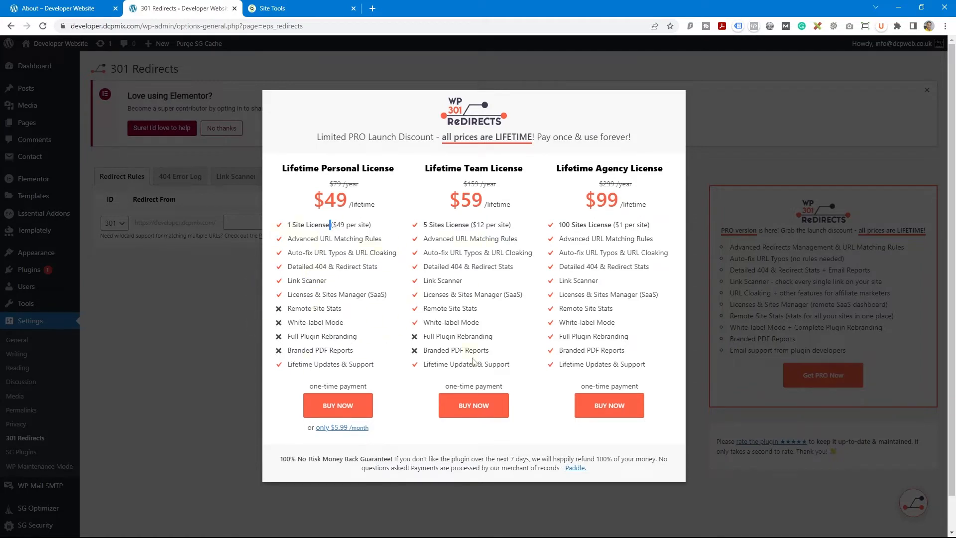
{"action": "mouse_move", "coordinate": [467, 277]}
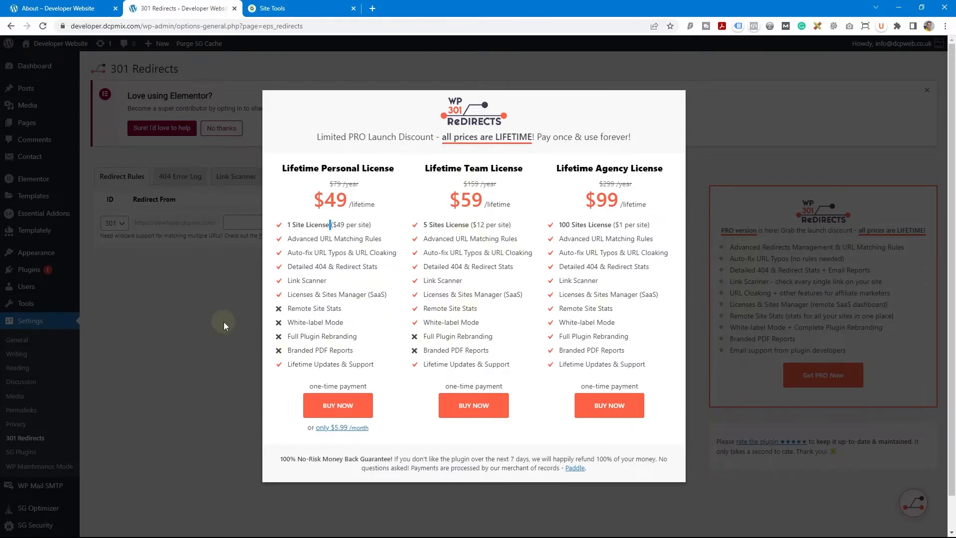
{"action": "mouse_move", "coordinate": [202, 301]}
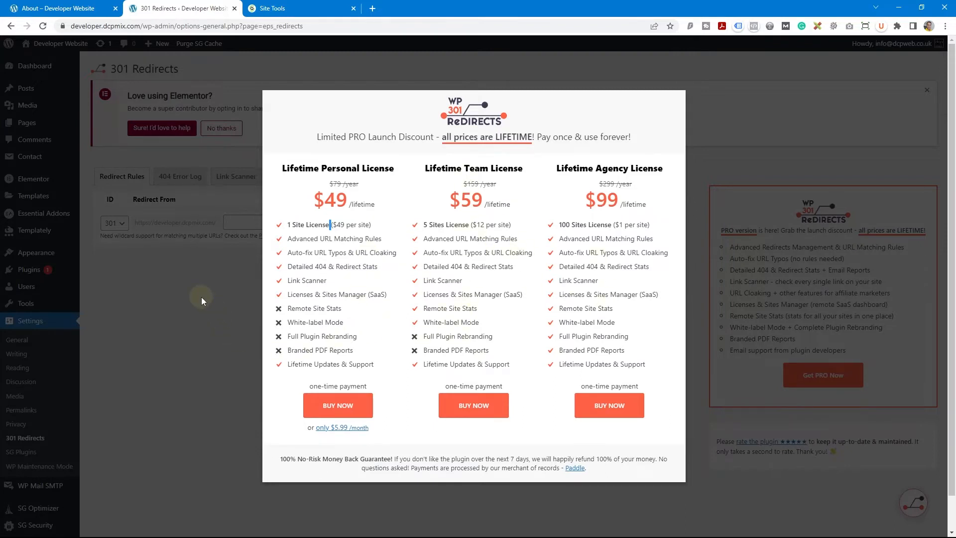
{"action": "left_click", "coordinate": [927, 90]}
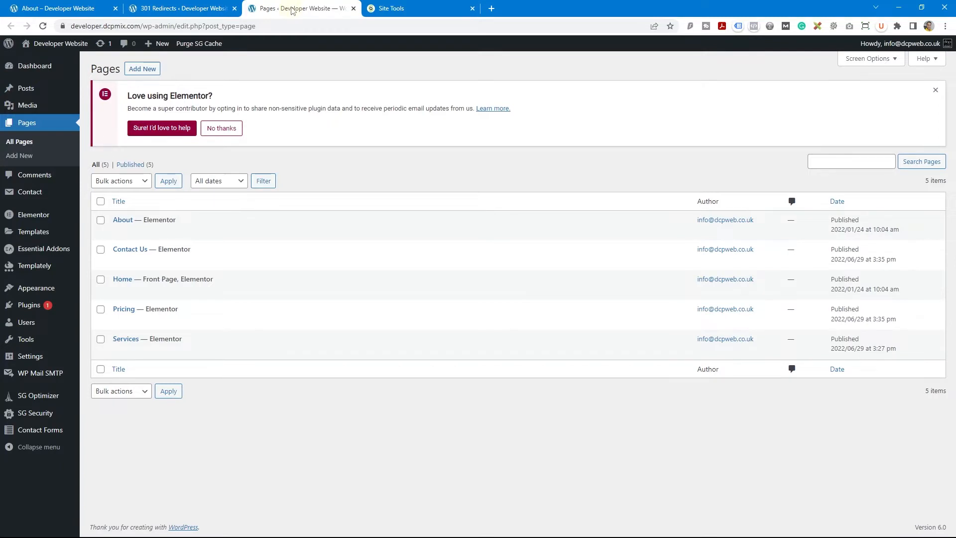
Enter a 301 redirect rule from about/ to the Home page.
{"action": "left_click", "coordinate": [181, 8]}
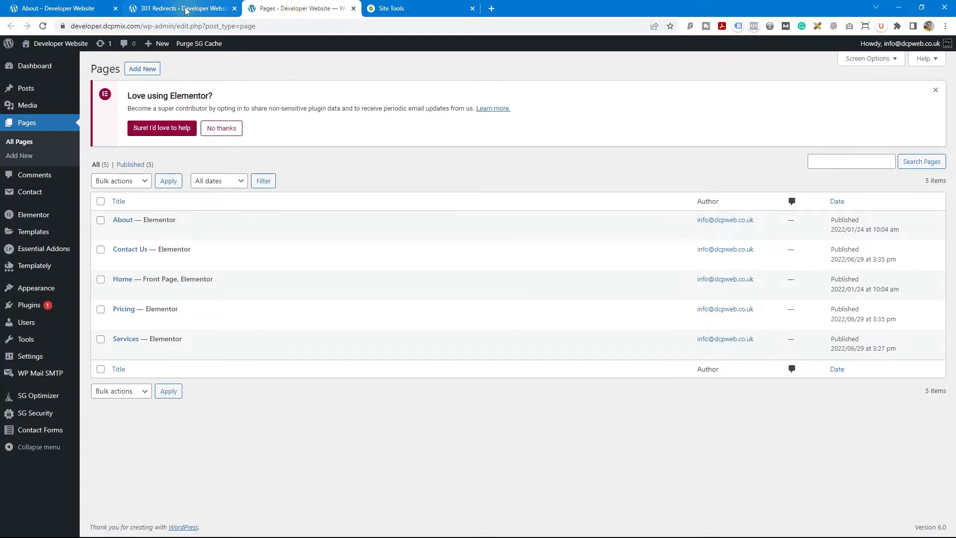
{"action": "left_click", "coordinate": [177, 8]}
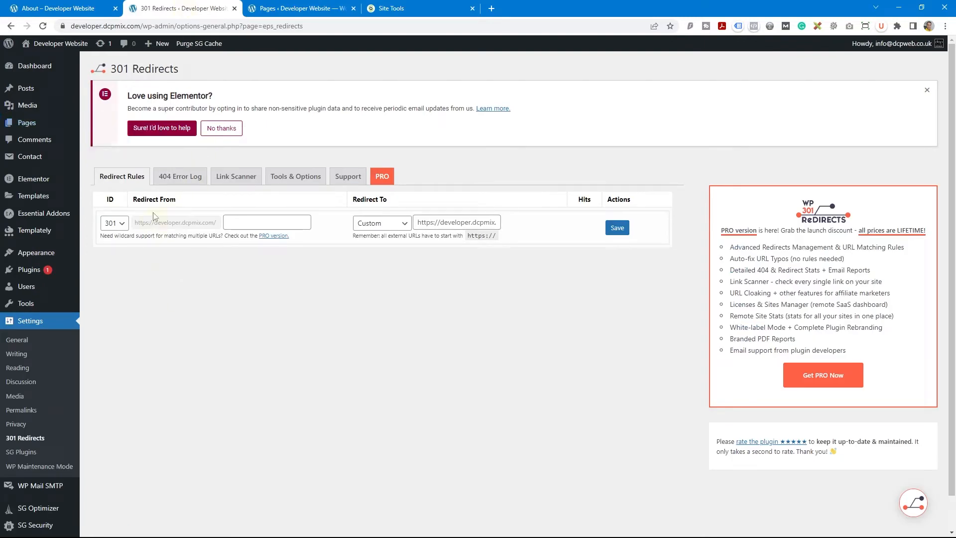
{"action": "left_click", "coordinate": [266, 222]}
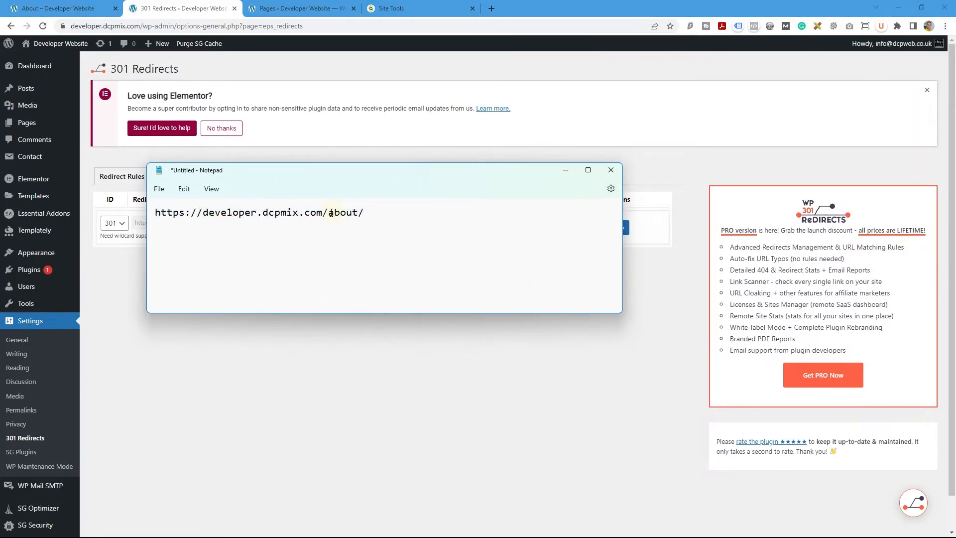
{"action": "left_click", "coordinate": [609, 170]}
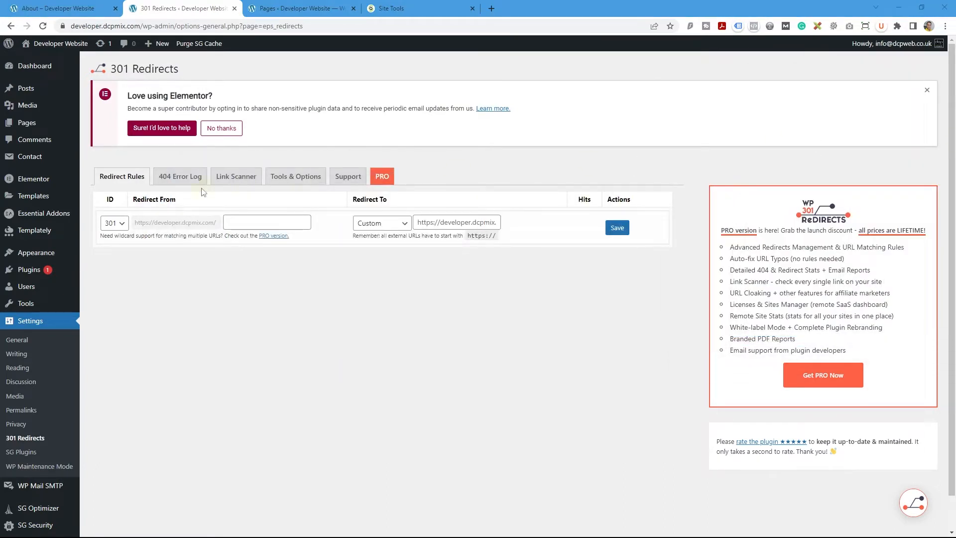
{"action": "type", "text": "about/"}
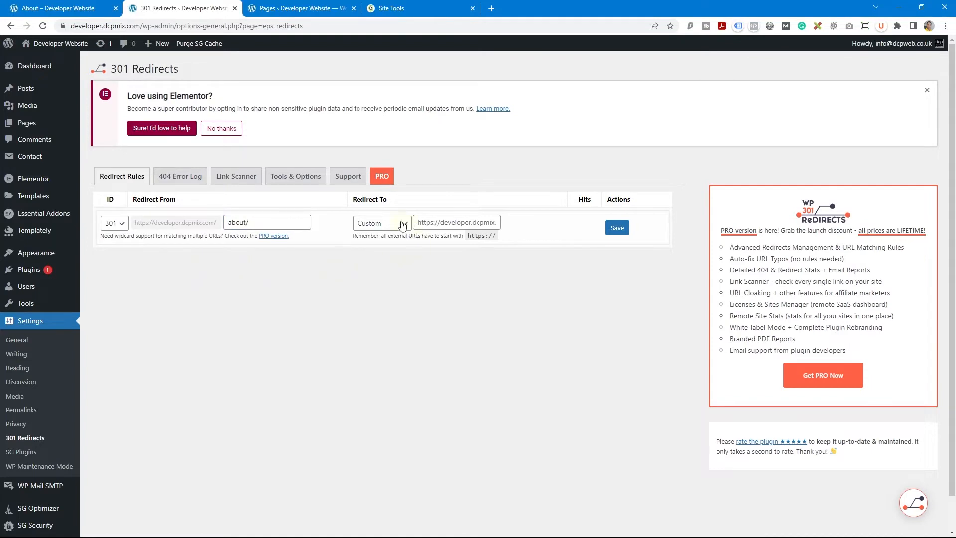
{"action": "left_click", "coordinate": [381, 222]}
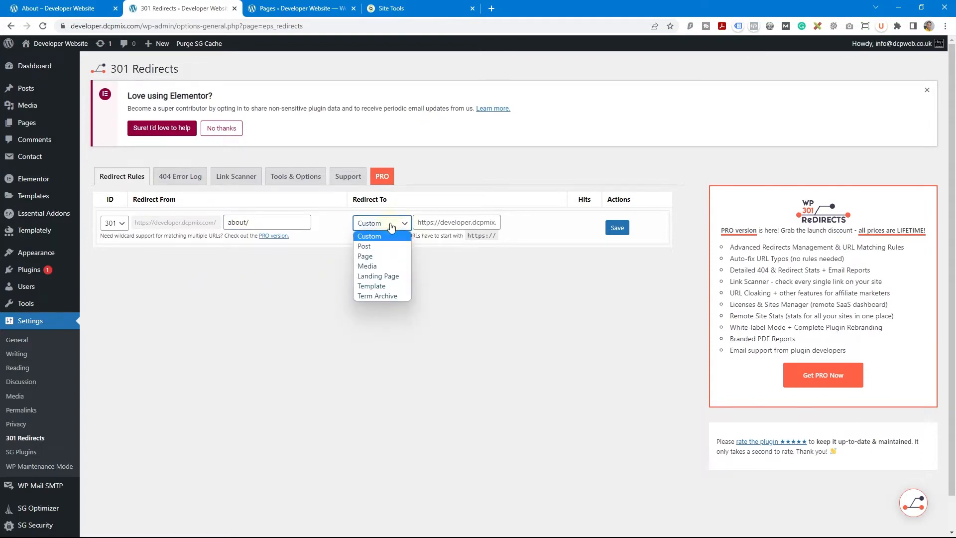
{"action": "left_click", "coordinate": [365, 255]}
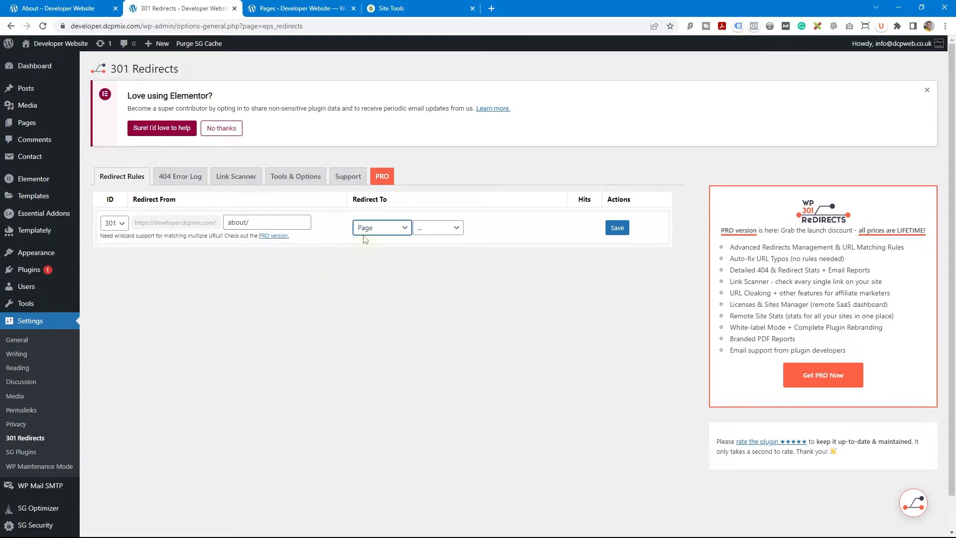
{"action": "left_click", "coordinate": [438, 227]}
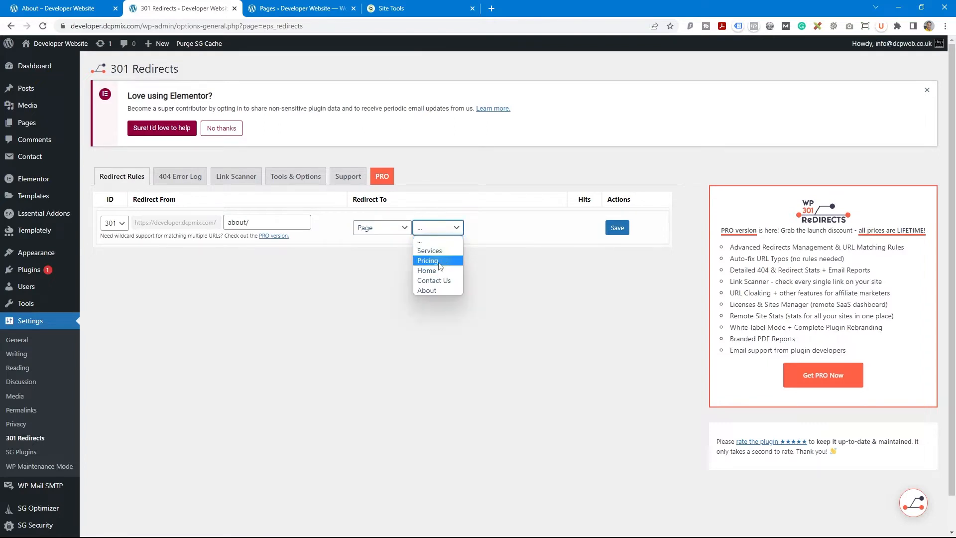
{"action": "left_click", "coordinate": [427, 269]}
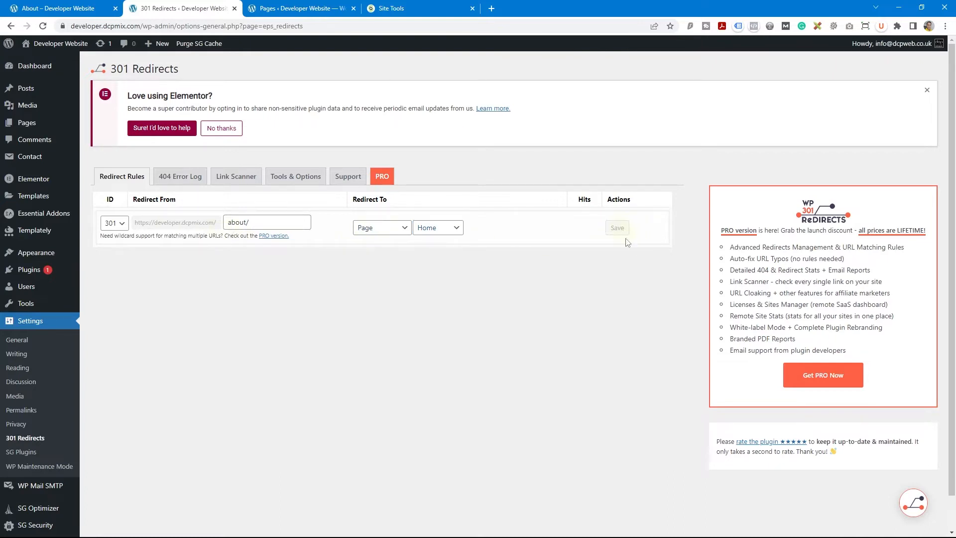
Save the about/-to-Home rule and select the About page address in Notepad.
{"action": "left_click", "coordinate": [617, 228]}
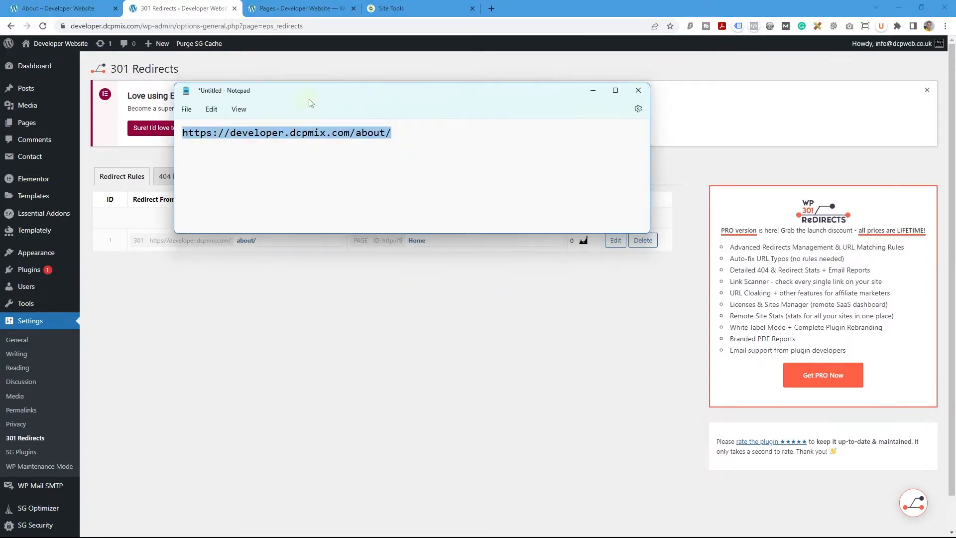
{"action": "left_click", "coordinate": [138, 524]}
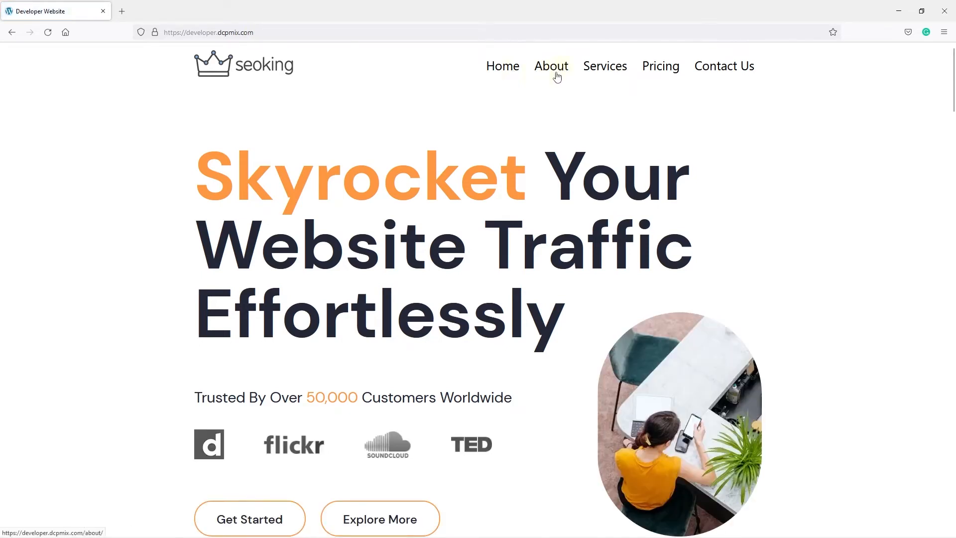
{"action": "mouse_move", "coordinate": [553, 72]}
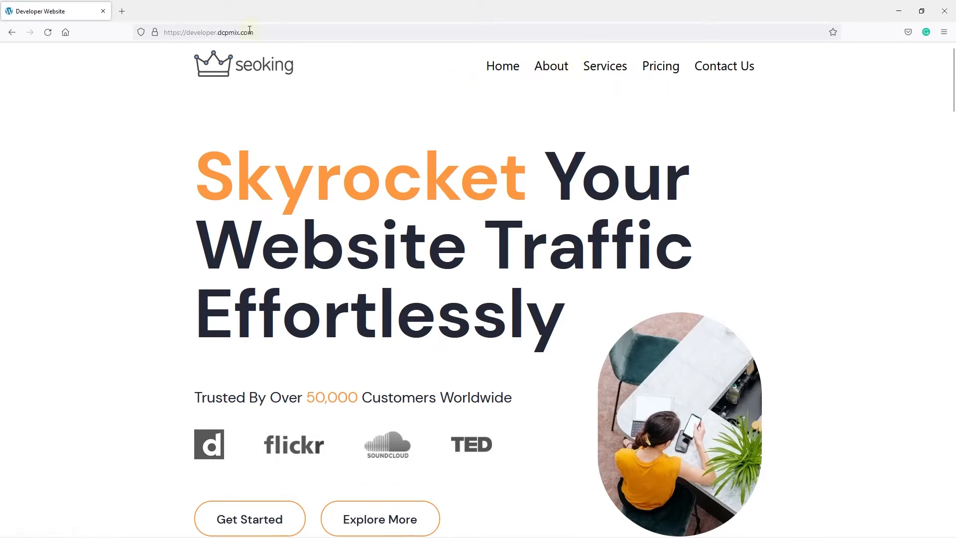
Search Google for 'dcp web designers' and open the London Web Designers sitelink.
{"action": "type", "text": "google.com"}
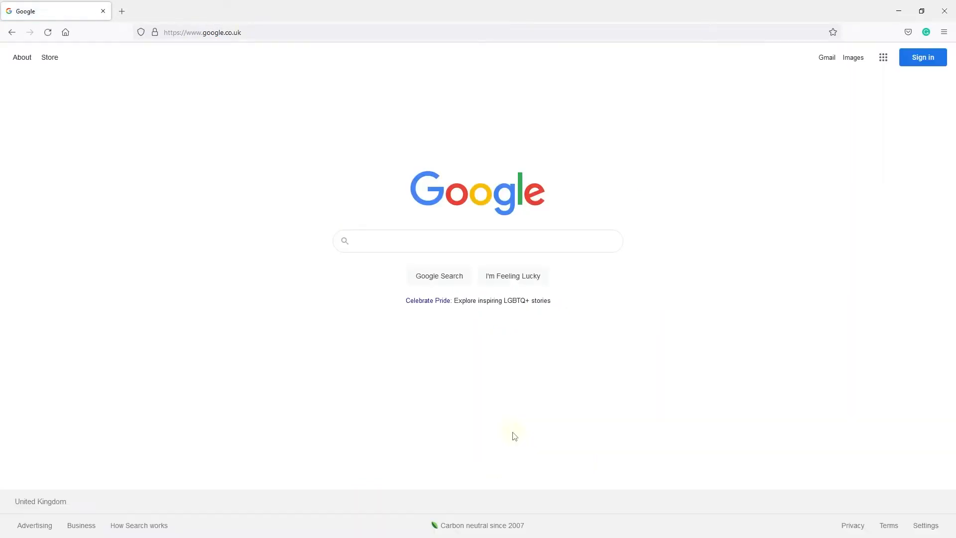
{"action": "type", "text": "dcp web designers"}
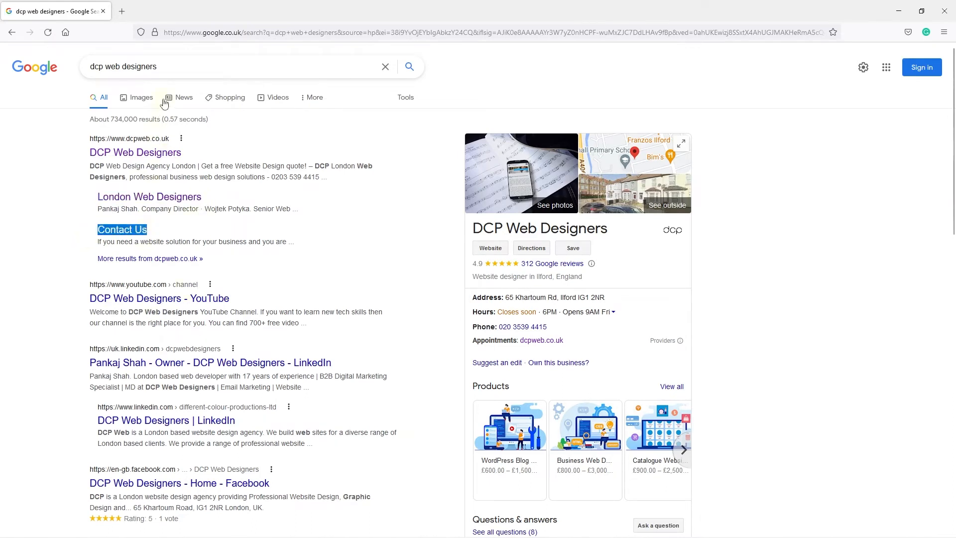
{"action": "mouse_move", "coordinate": [168, 217]}
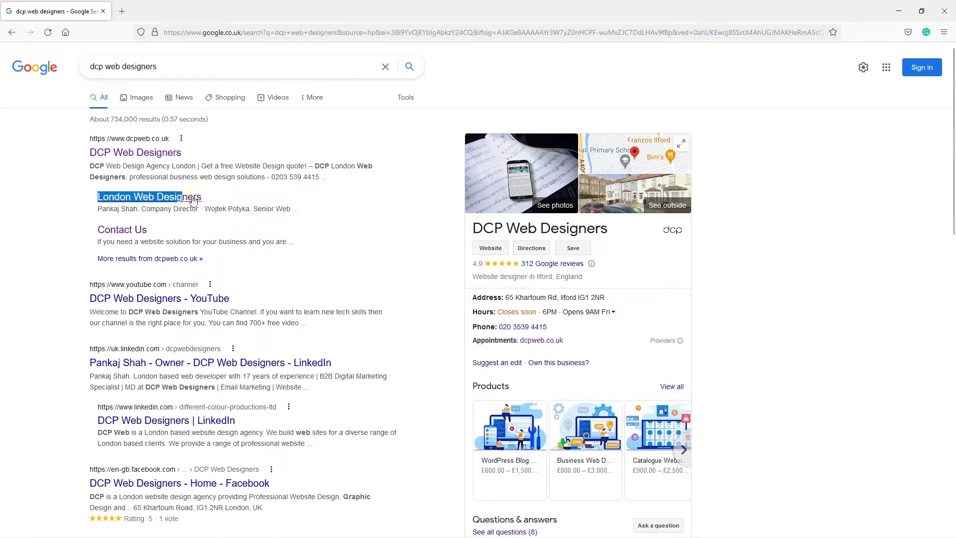
{"action": "mouse_move", "coordinate": [176, 196]}
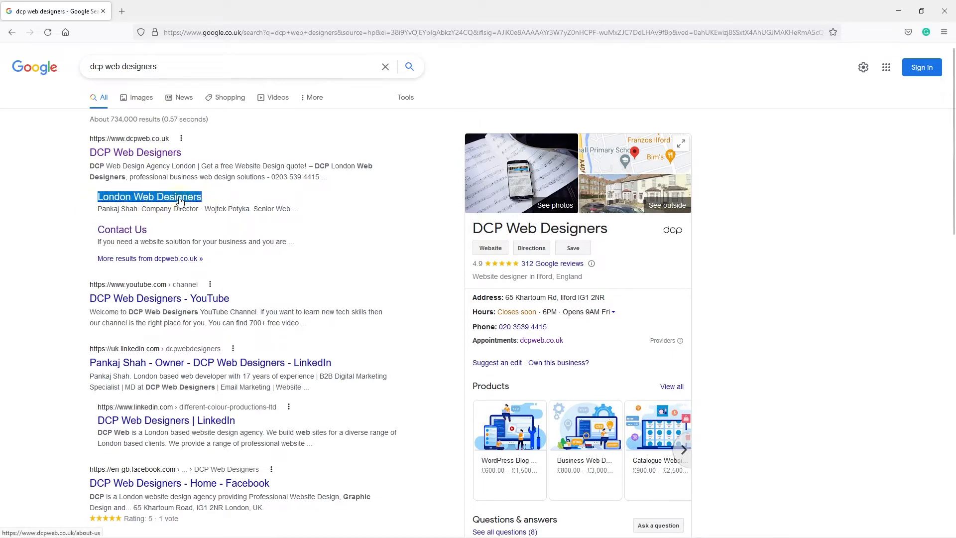
{"action": "mouse_move", "coordinate": [133, 202]}
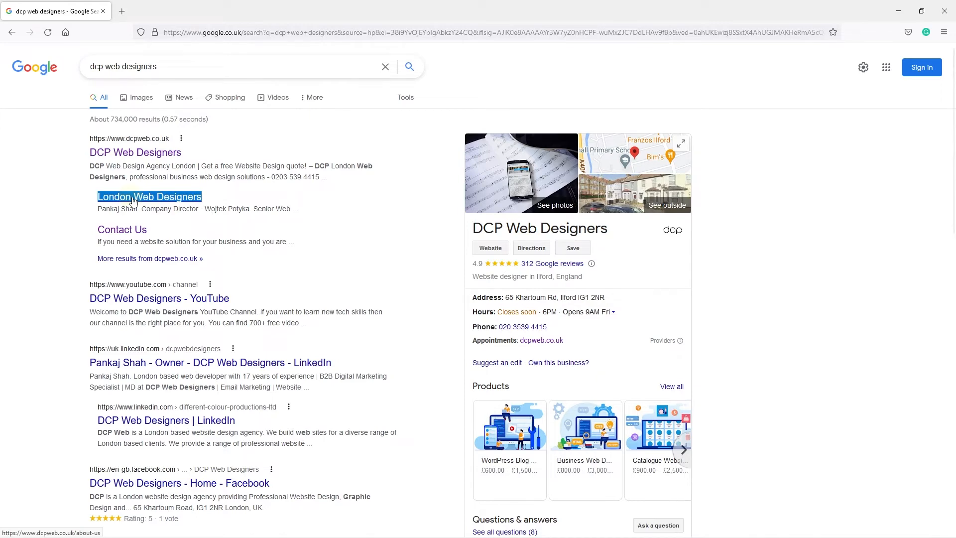
{"action": "left_click", "coordinate": [149, 196]}
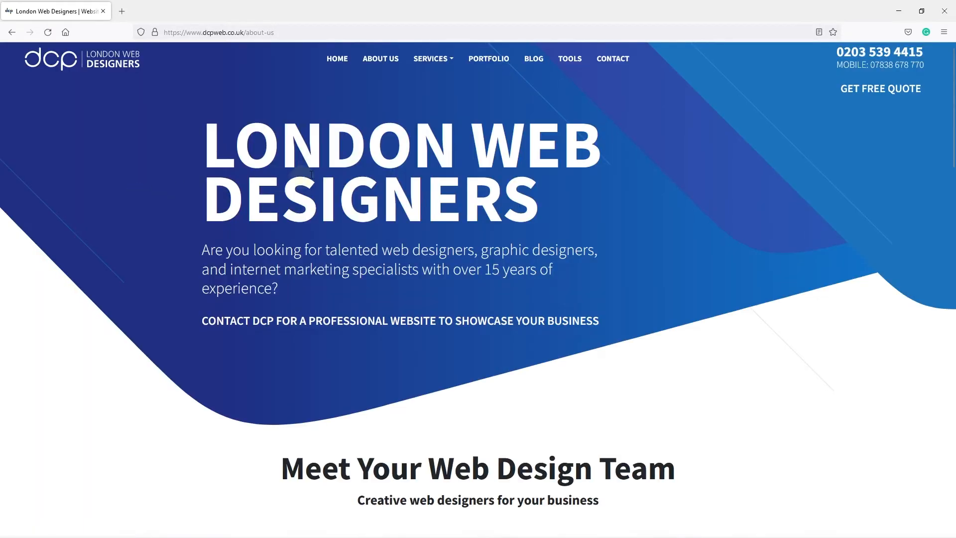
Follow the DCP site's HOME link to the Website Design page.
{"action": "left_click", "coordinate": [218, 31]}
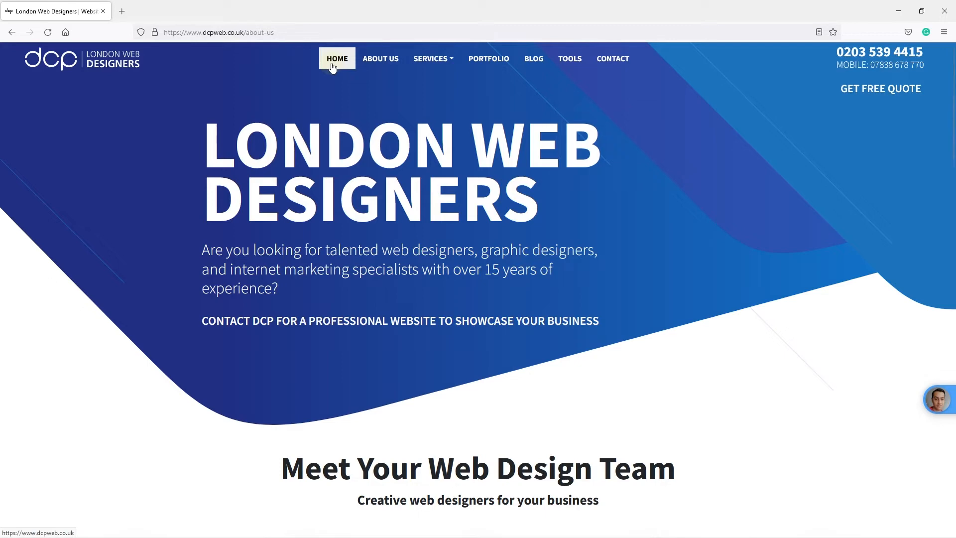
{"action": "left_click", "coordinate": [217, 32]}
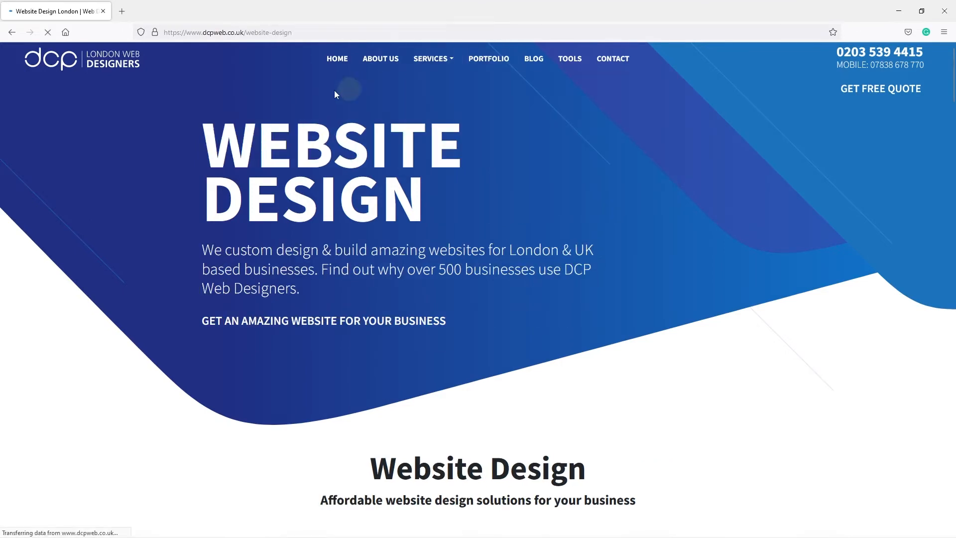
{"action": "scroll", "scroll_direction": "down", "scroll_amount": 3}
{"action": "type", "text": ".html"}
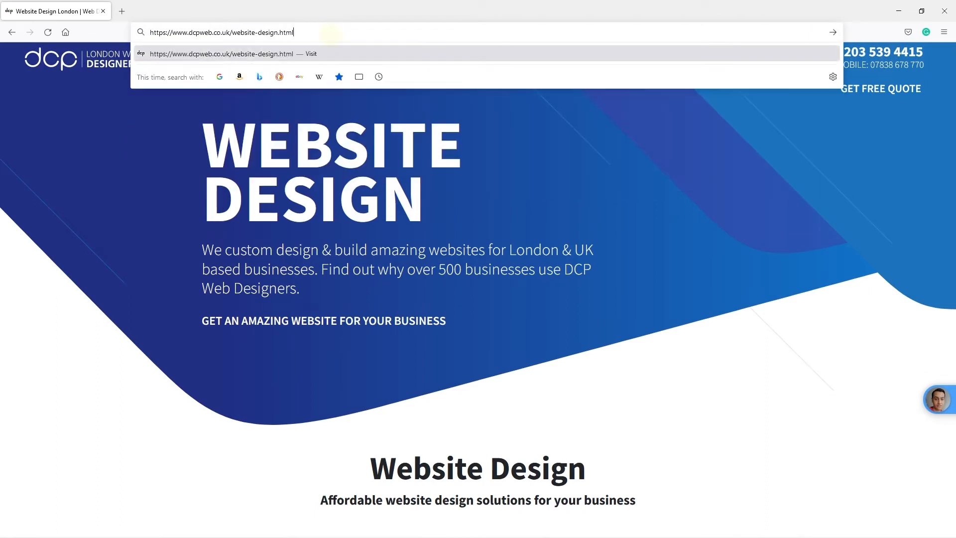
Load website-design.html, then check that the about/ redirect rule shows 2 hits.
{"action": "key", "text": "ctrl+a"}
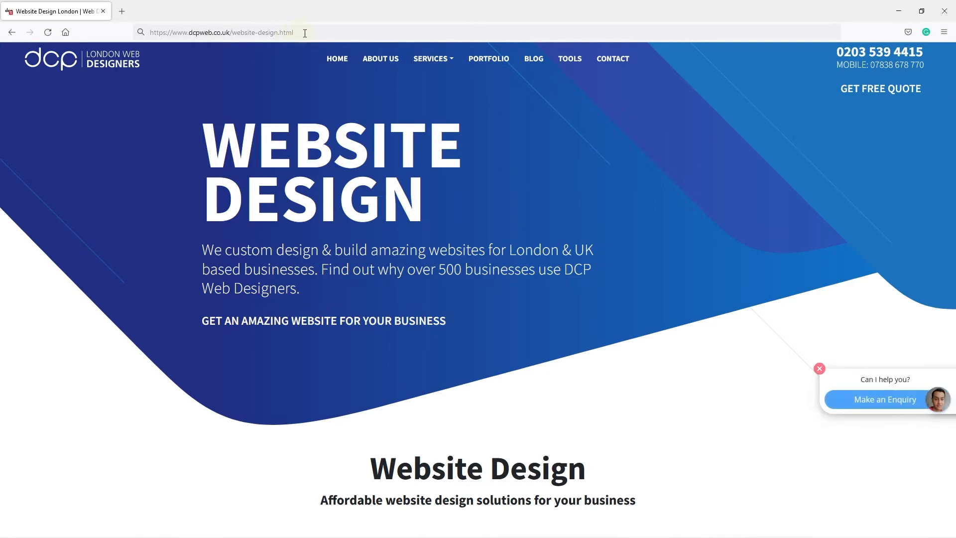
{"action": "left_click", "coordinate": [220, 32]}
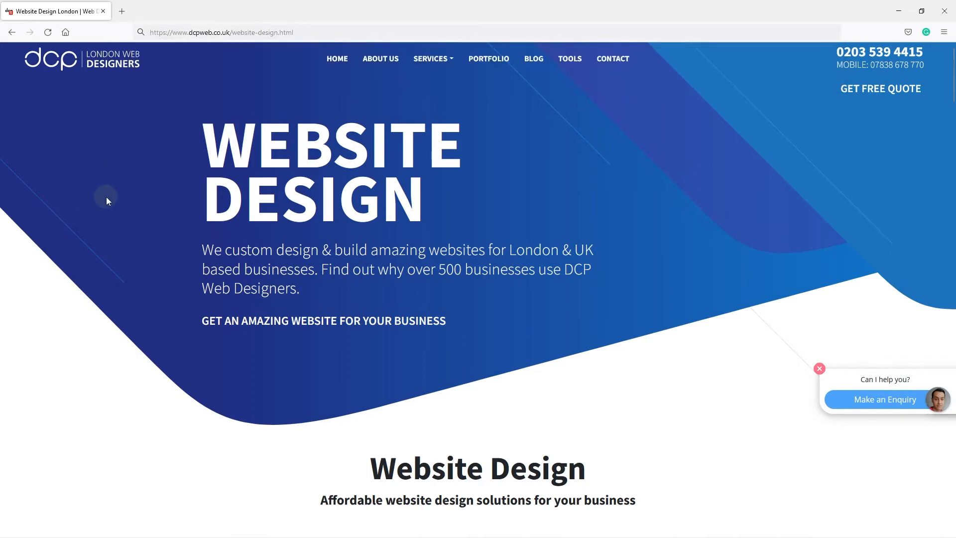
{"action": "mouse_move", "coordinate": [215, 122]}
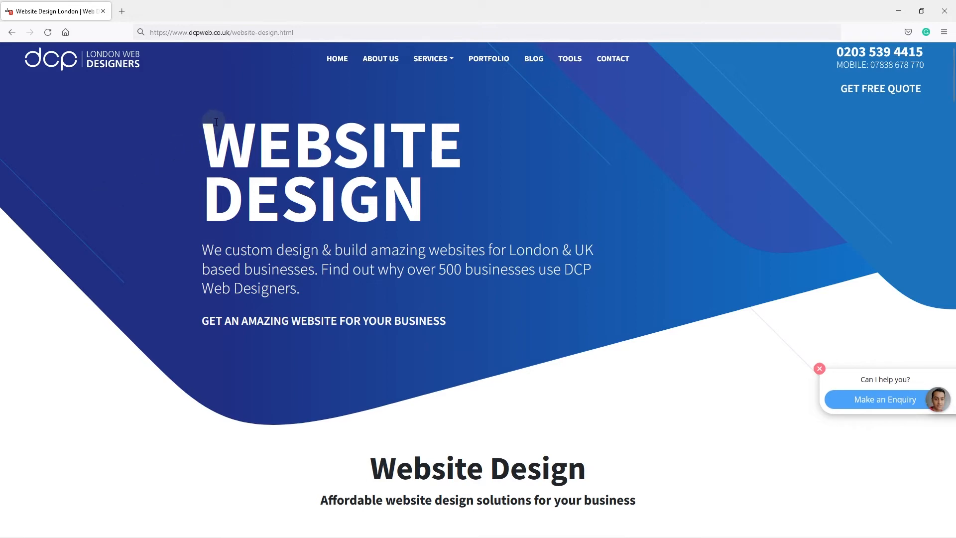
{"action": "left_click", "coordinate": [220, 32]}
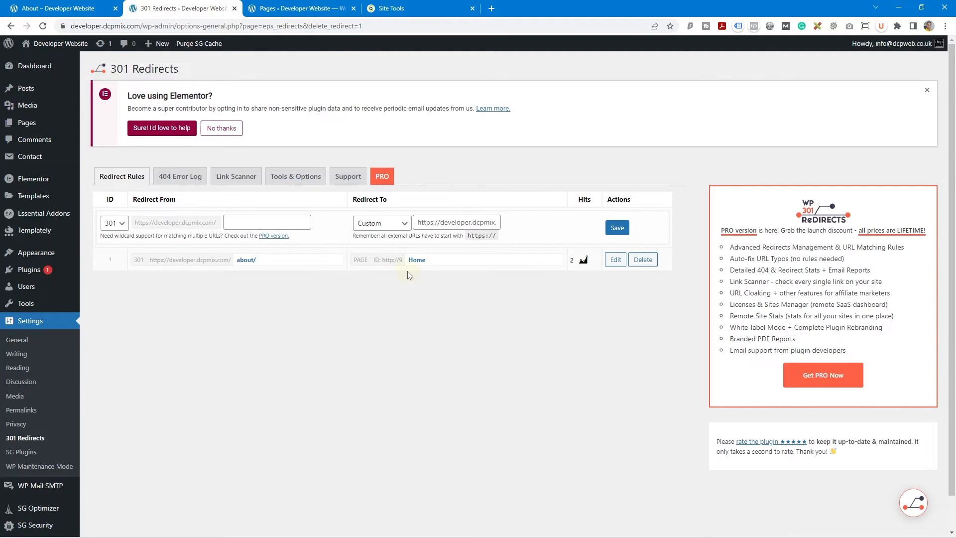
Delete the about/ redirect rule, confirm the About page opens normally, then view Pages.
{"action": "left_click", "coordinate": [642, 259]}
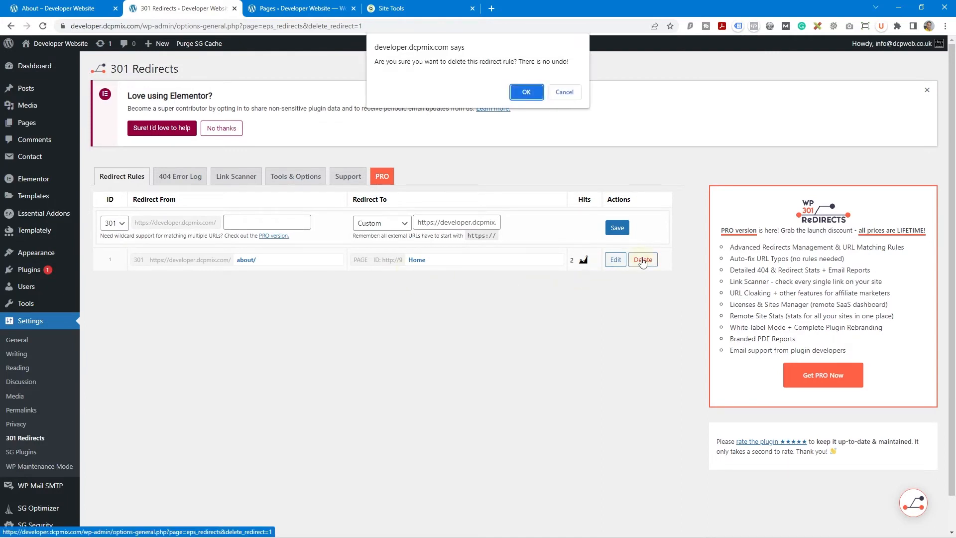
{"action": "left_click", "coordinate": [526, 91]}
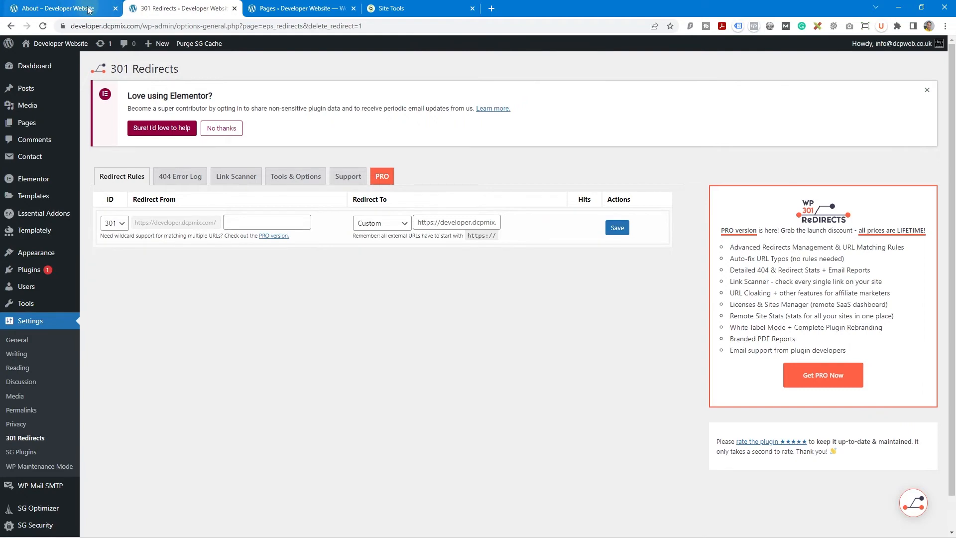
{"action": "left_click", "coordinate": [54, 8]}
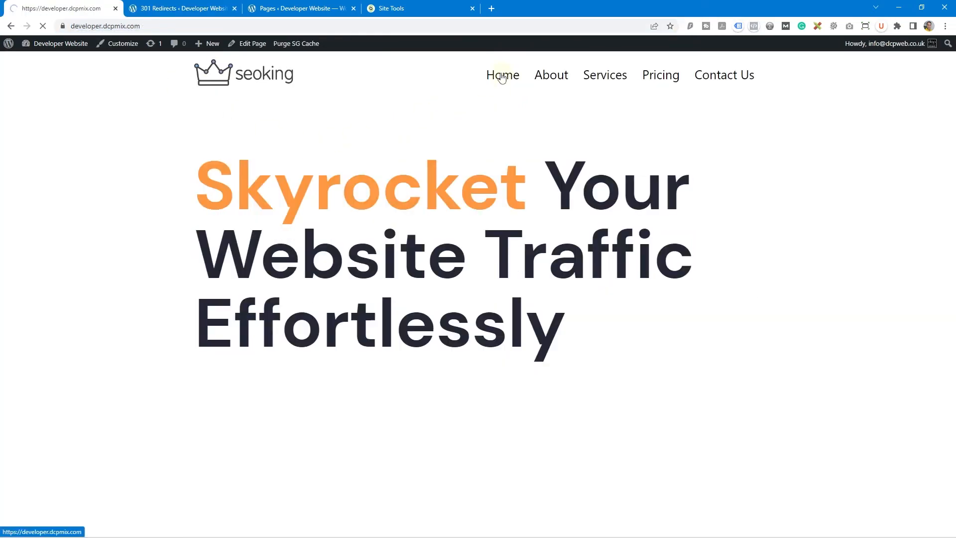
{"action": "left_click", "coordinate": [551, 74]}
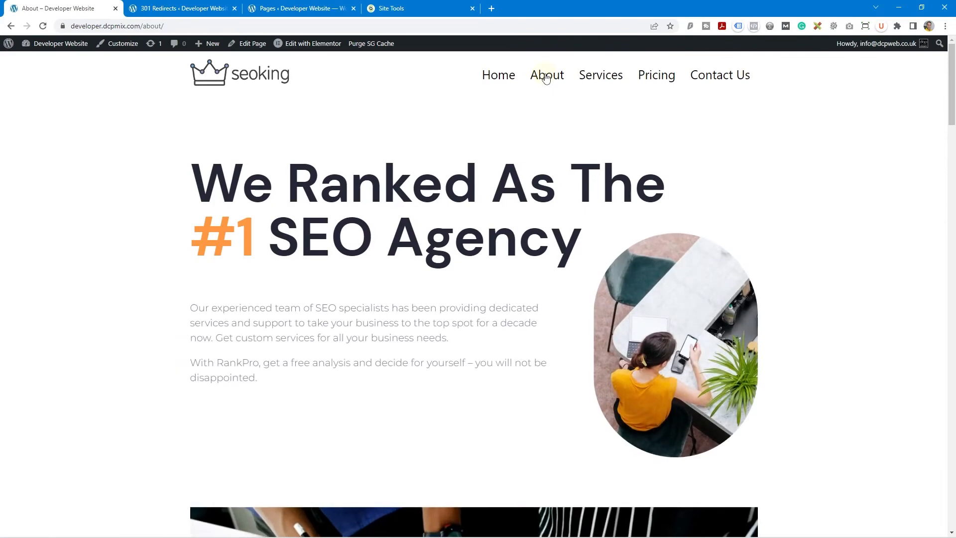
{"action": "left_click", "coordinate": [299, 8]}
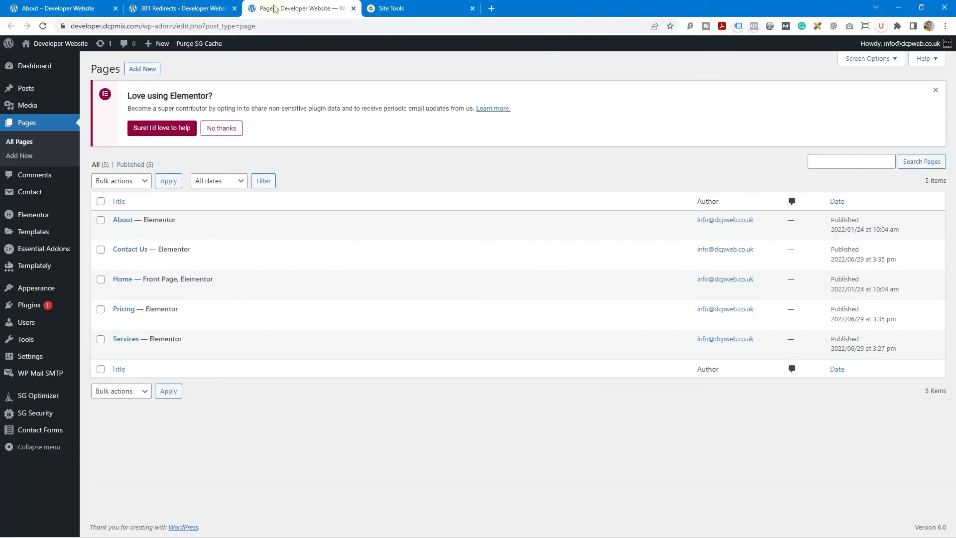
Select the About page in the Pages list and open a new Google tab.
{"action": "left_click", "coordinate": [101, 221]}
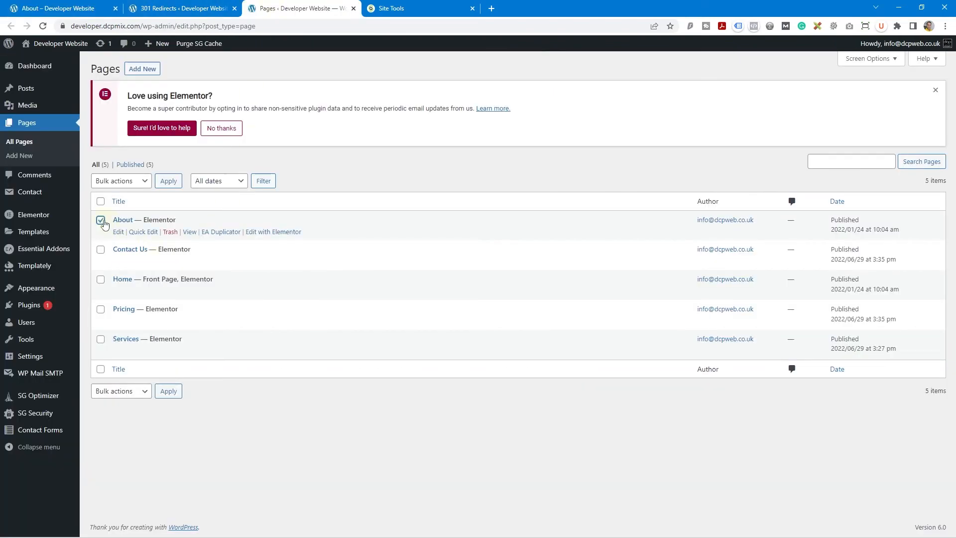
{"action": "mouse_move", "coordinate": [29, 305]}
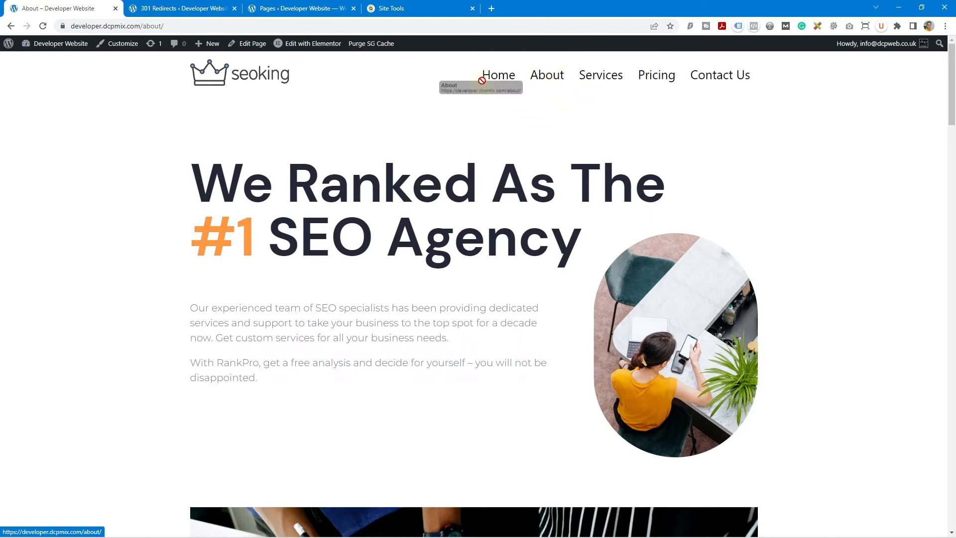
{"action": "mouse_move", "coordinate": [600, 74]}
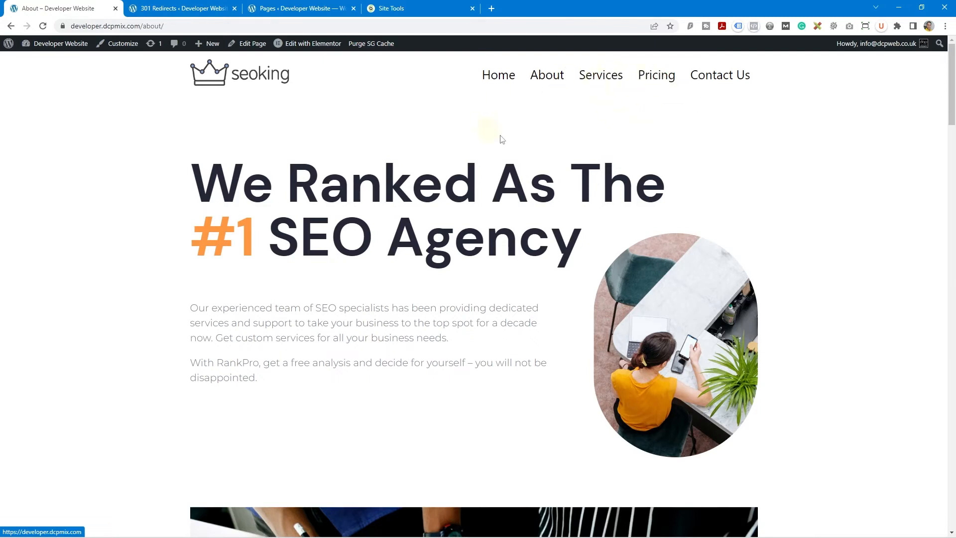
{"action": "mouse_move", "coordinate": [505, 135]}
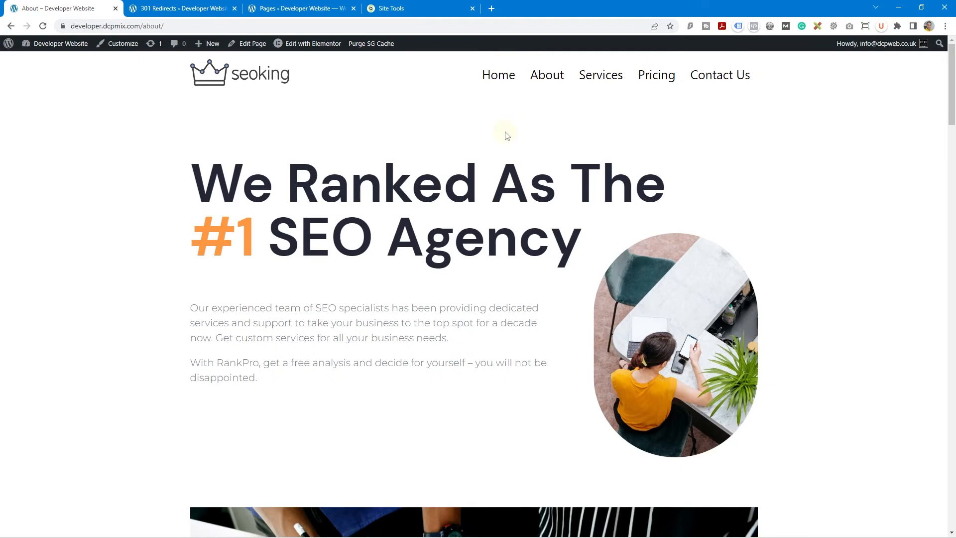
{"action": "left_click", "coordinate": [491, 8]}
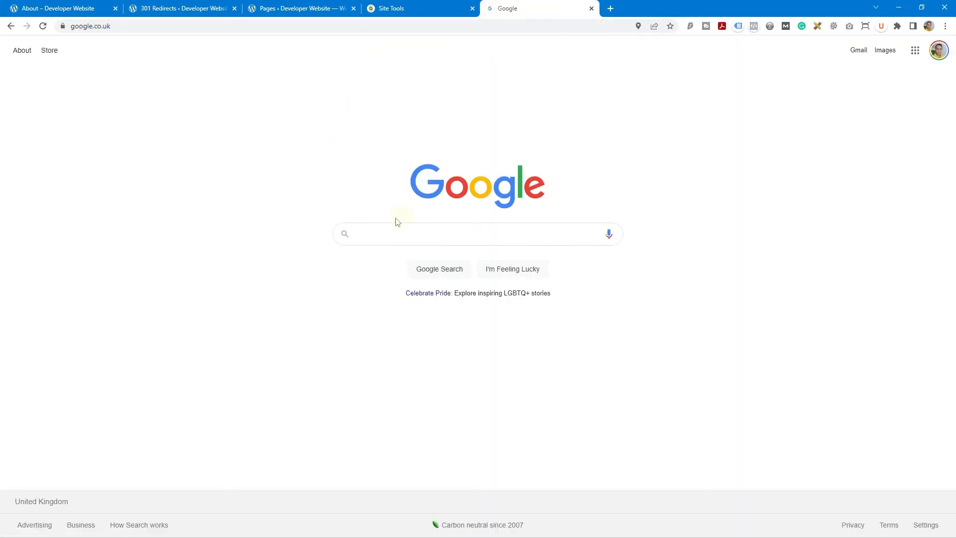
Focus the Google search box, then close the Google tab.
{"action": "left_click", "coordinate": [477, 233]}
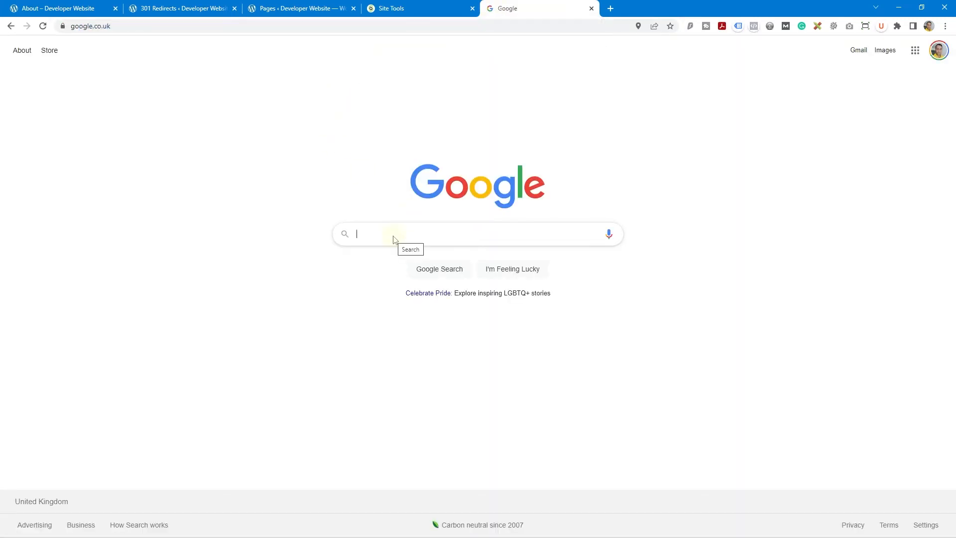
{"action": "mouse_move", "coordinate": [375, 194]}
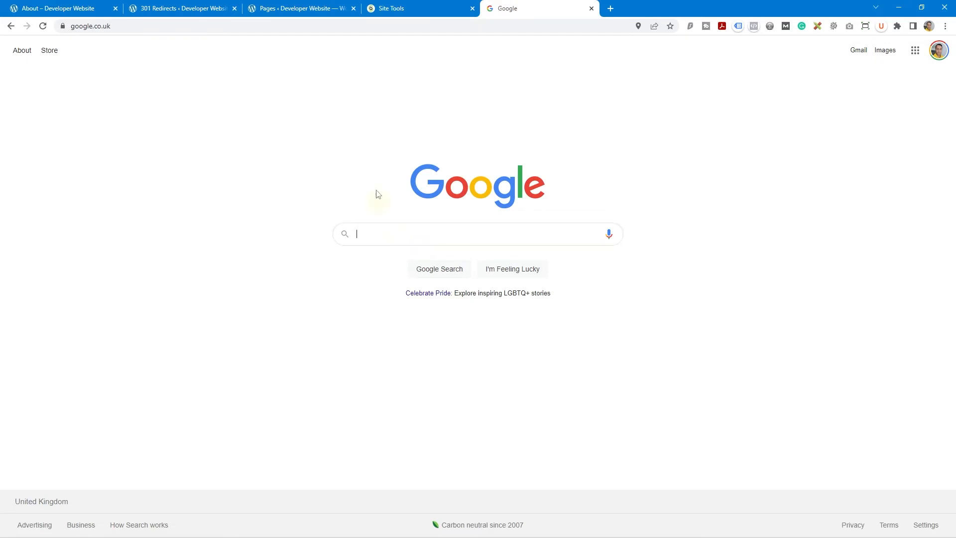
{"action": "left_click", "coordinate": [590, 8]}
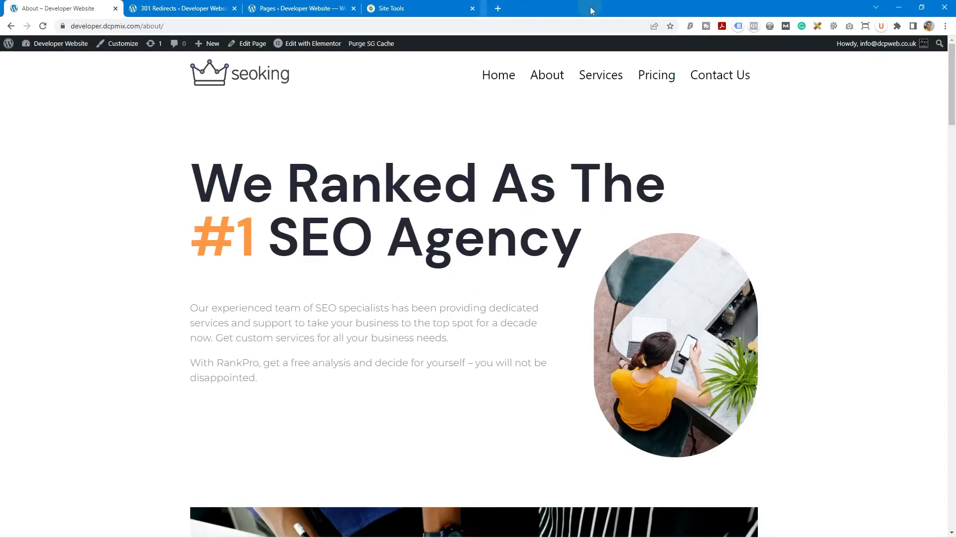
Move the About page to the trash from the Pages list.
{"action": "left_click", "coordinate": [299, 8]}
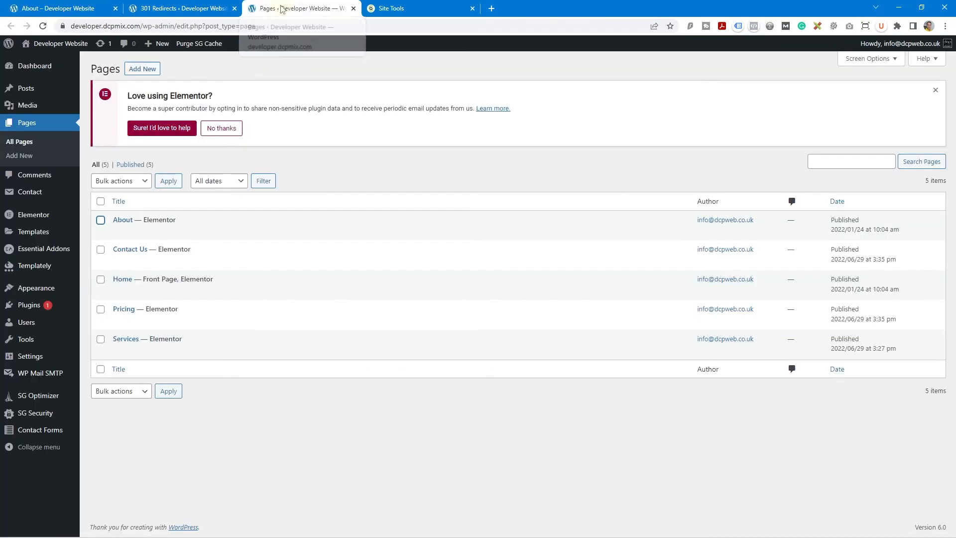
{"action": "left_click", "coordinate": [101, 219]}
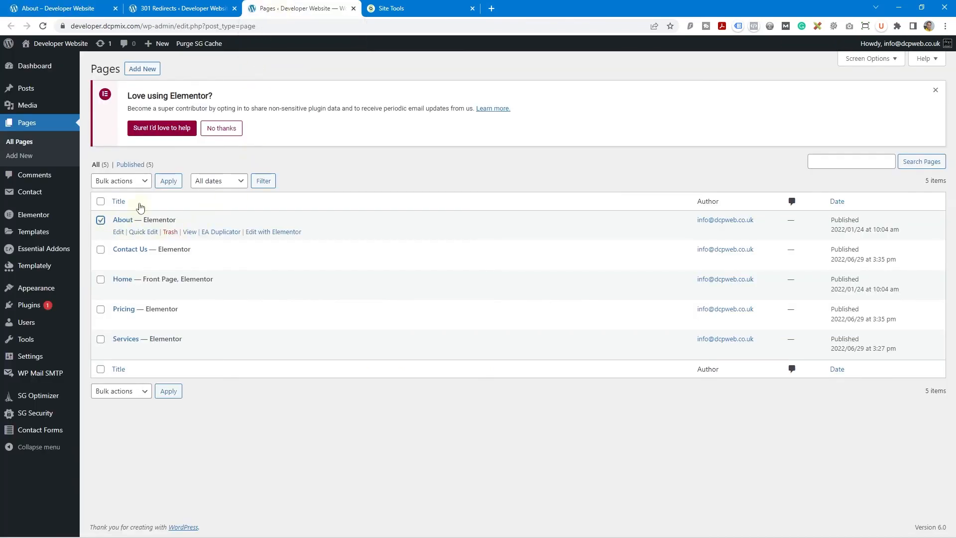
{"action": "left_click", "coordinate": [120, 180]}
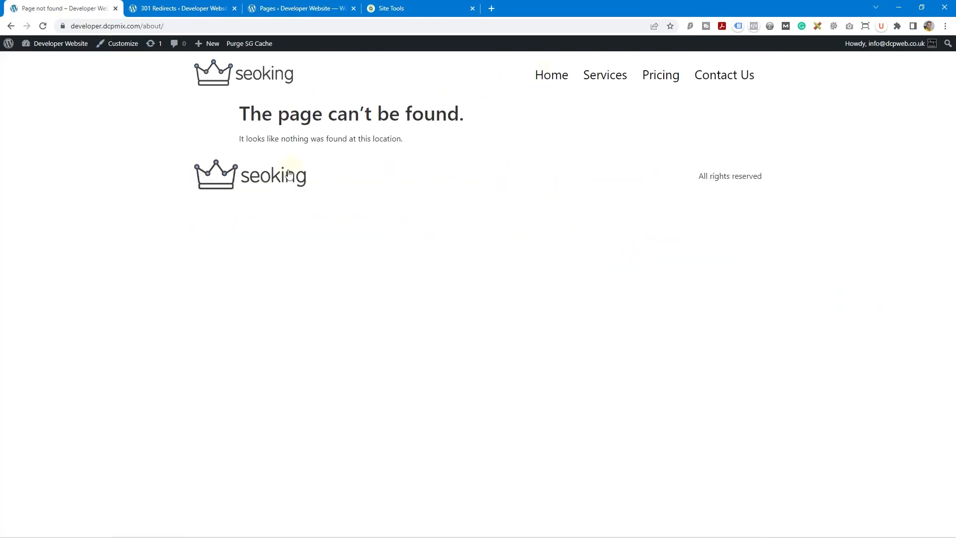
{"action": "mouse_move", "coordinate": [405, 138]}
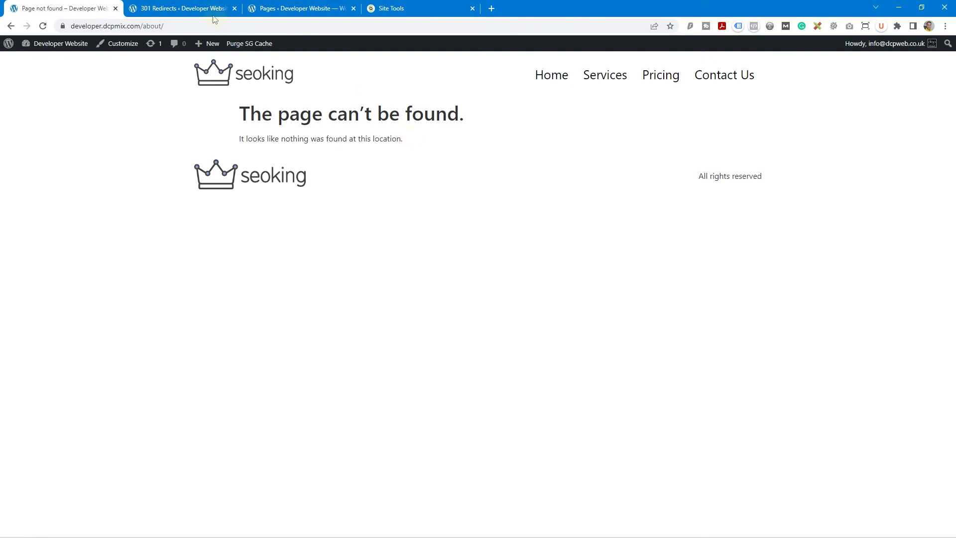
Return to the 301 Redirects settings tab.
{"action": "left_click", "coordinate": [177, 8]}
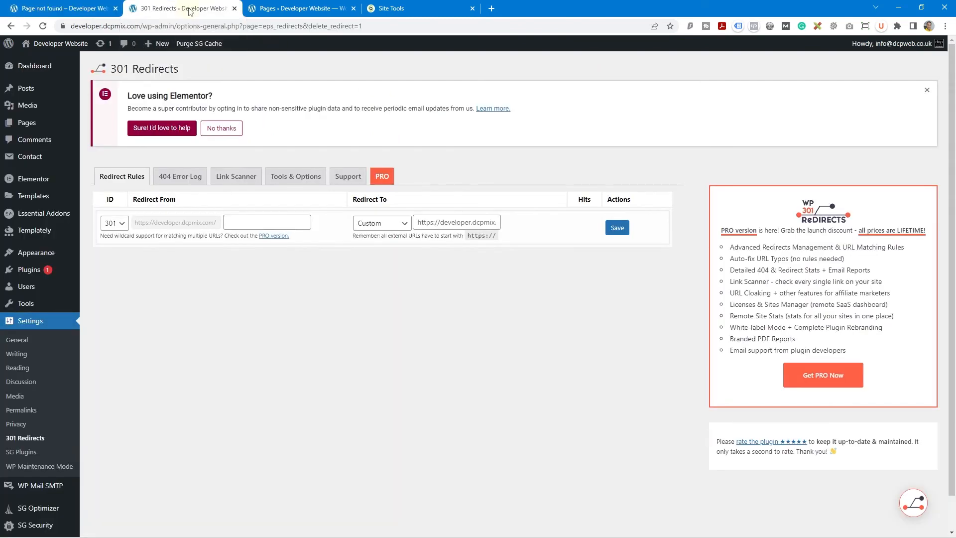
Save a 301 rule redirecting about/ to the Home page, then return to the about/ tab.
{"action": "left_click", "coordinate": [267, 221]}
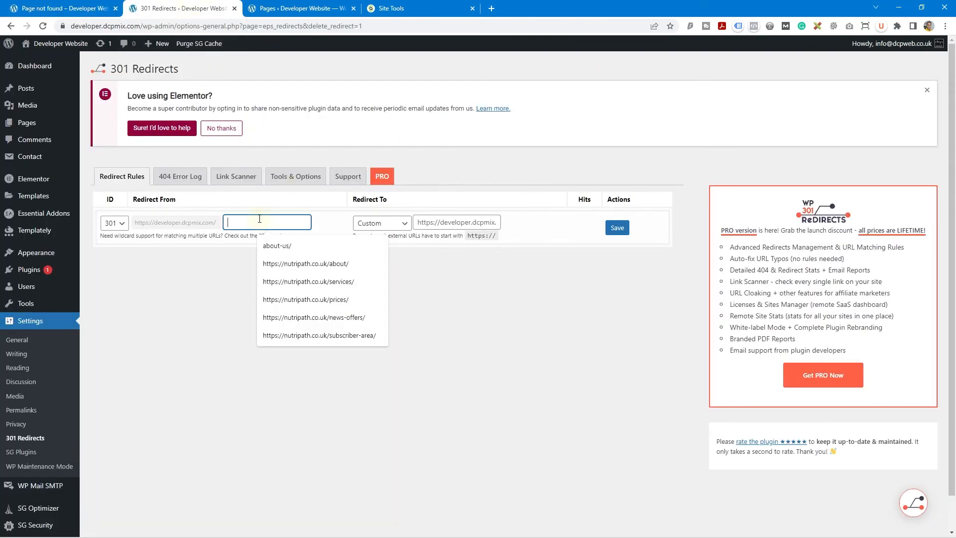
{"action": "type", "text": "about/"}
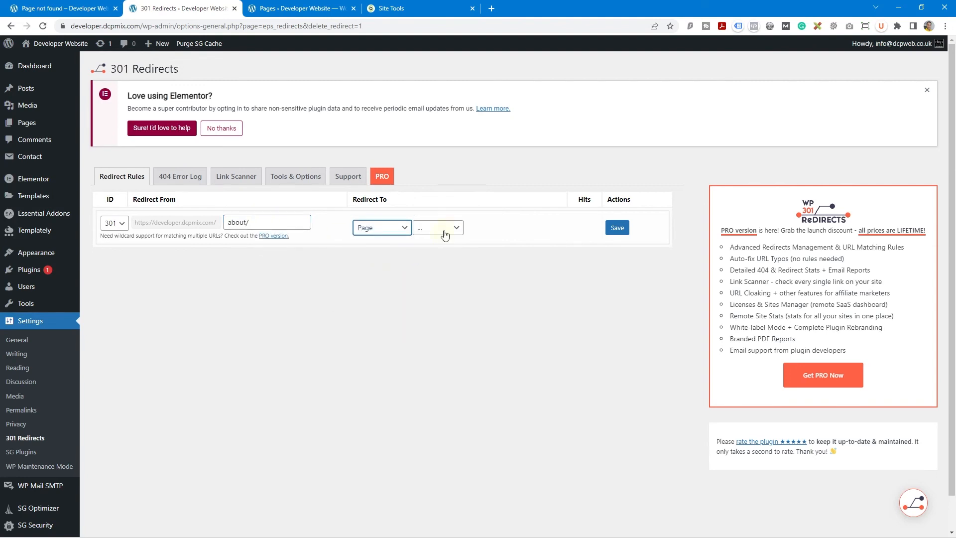
{"action": "left_click", "coordinate": [437, 227]}
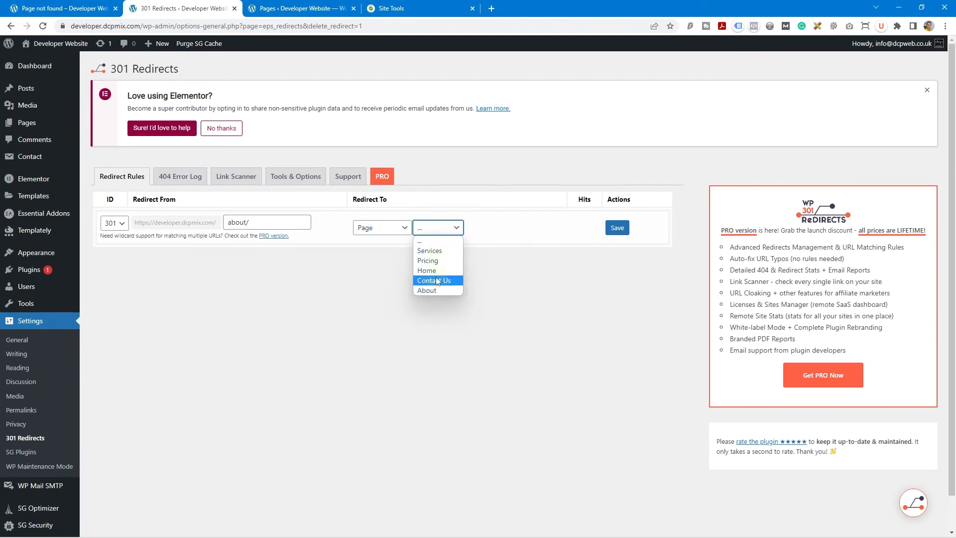
{"action": "left_click", "coordinate": [427, 271]}
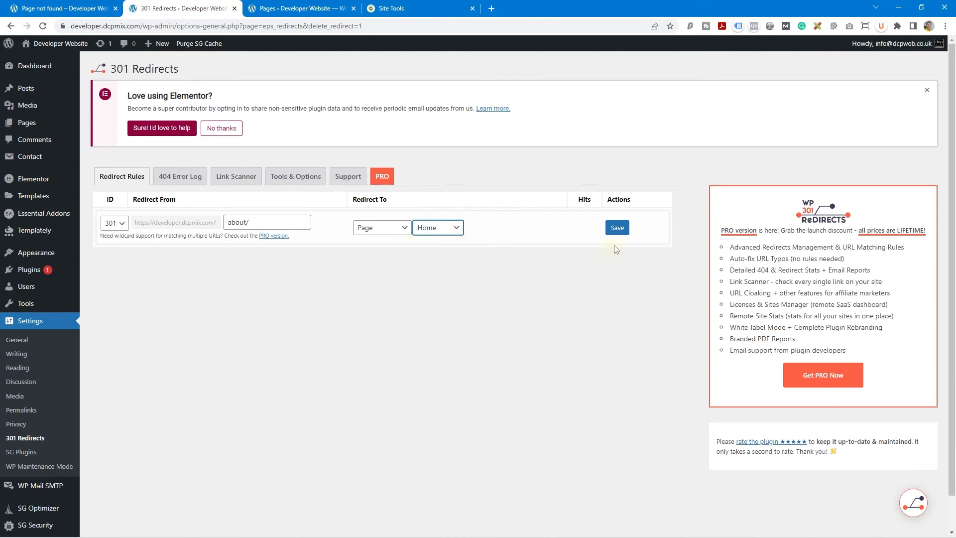
{"action": "left_click", "coordinate": [616, 227]}
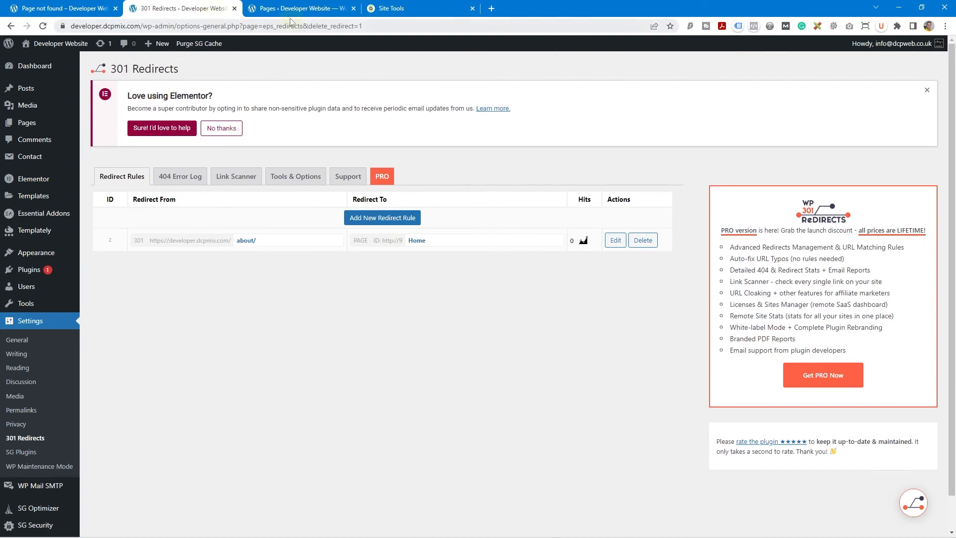
{"action": "left_click", "coordinate": [61, 8]}
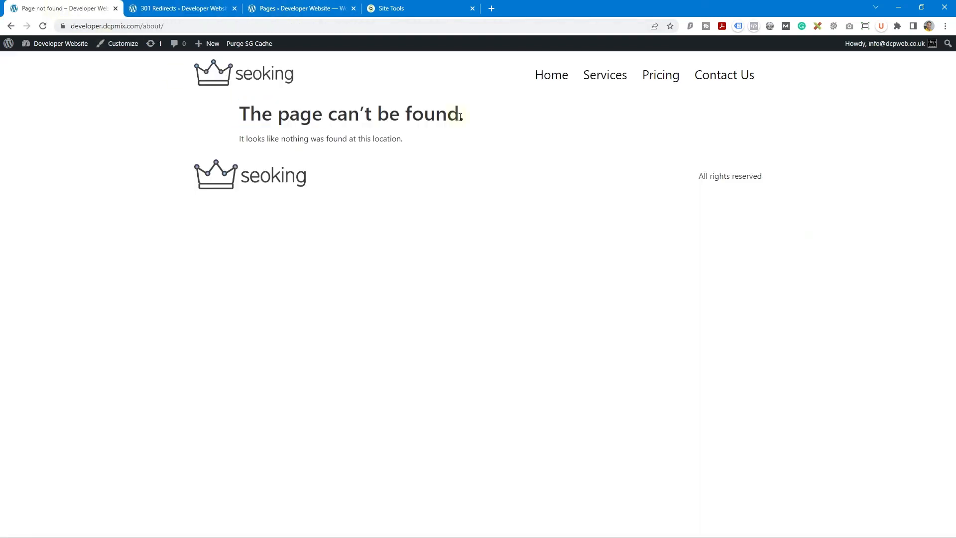
Reload /about/ and confirm it lands on the Home page.
{"action": "left_click", "coordinate": [182, 25]}
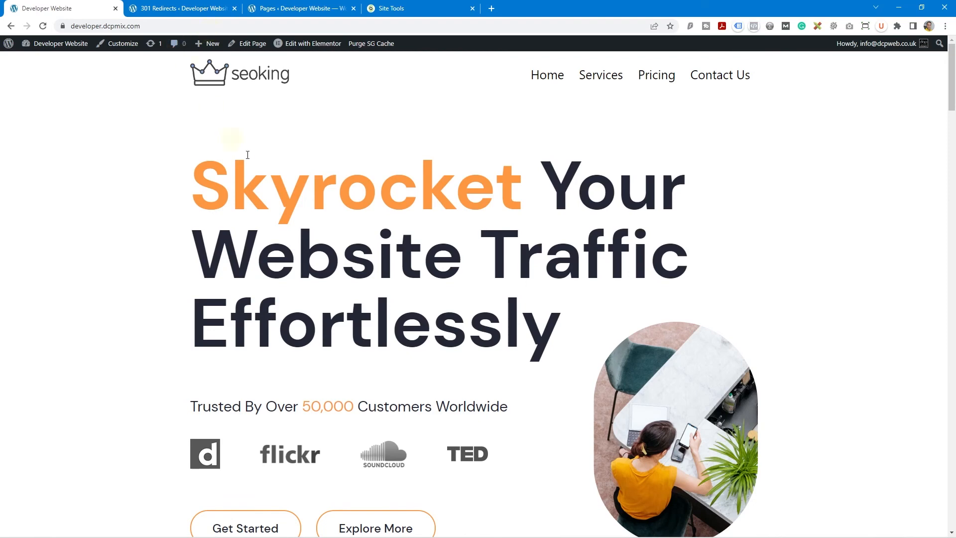
{"action": "mouse_move", "coordinate": [895, 61]}
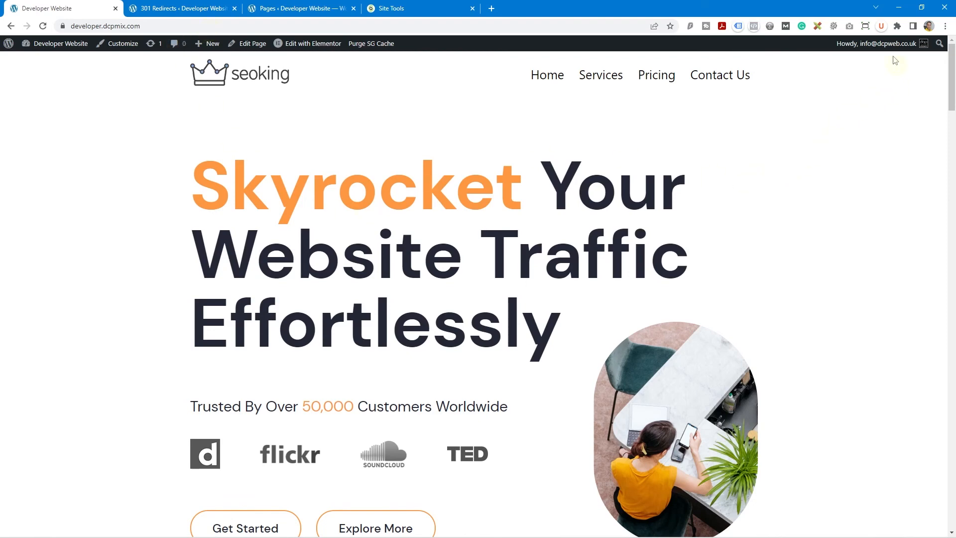
{"action": "mouse_move", "coordinate": [899, 7]}
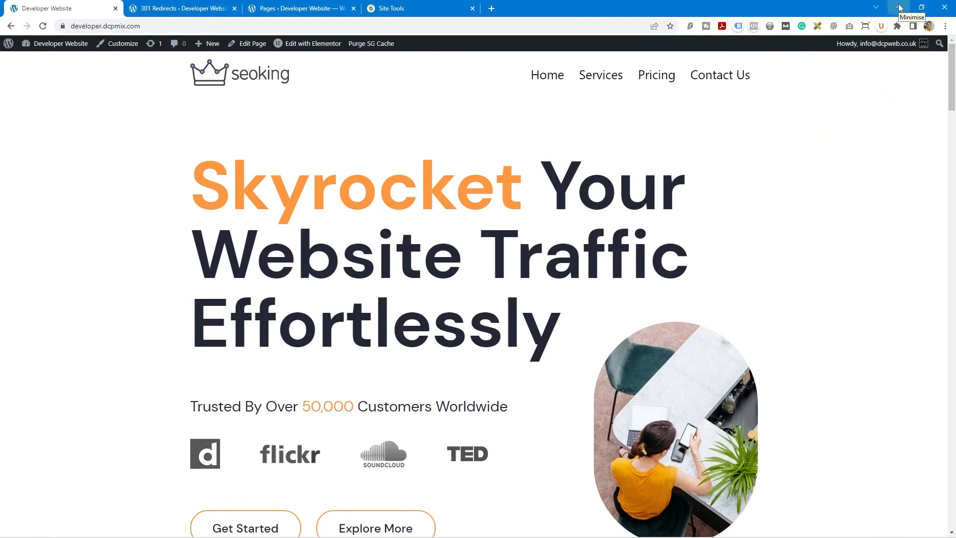